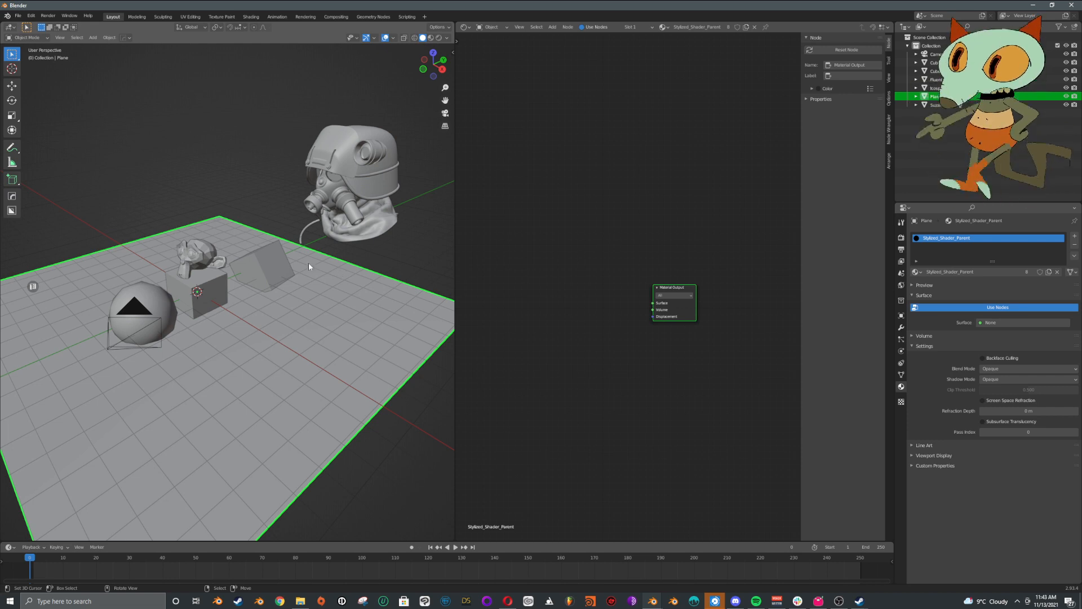
Step: Select the helmet and add an Object Info node beside the Material Output
drag(277, 276, 248, 276)
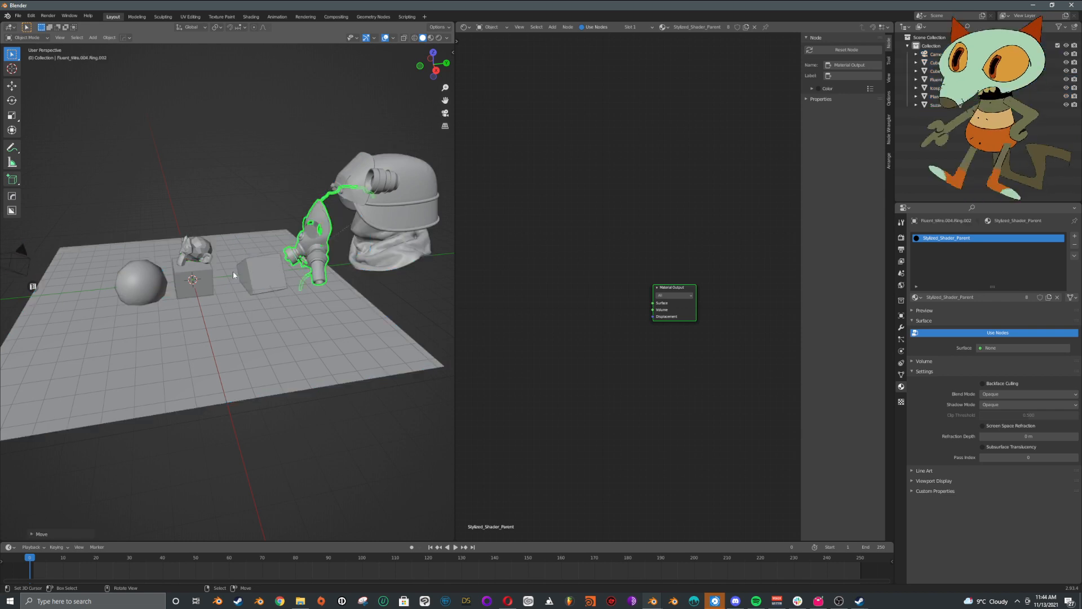
click(260, 273)
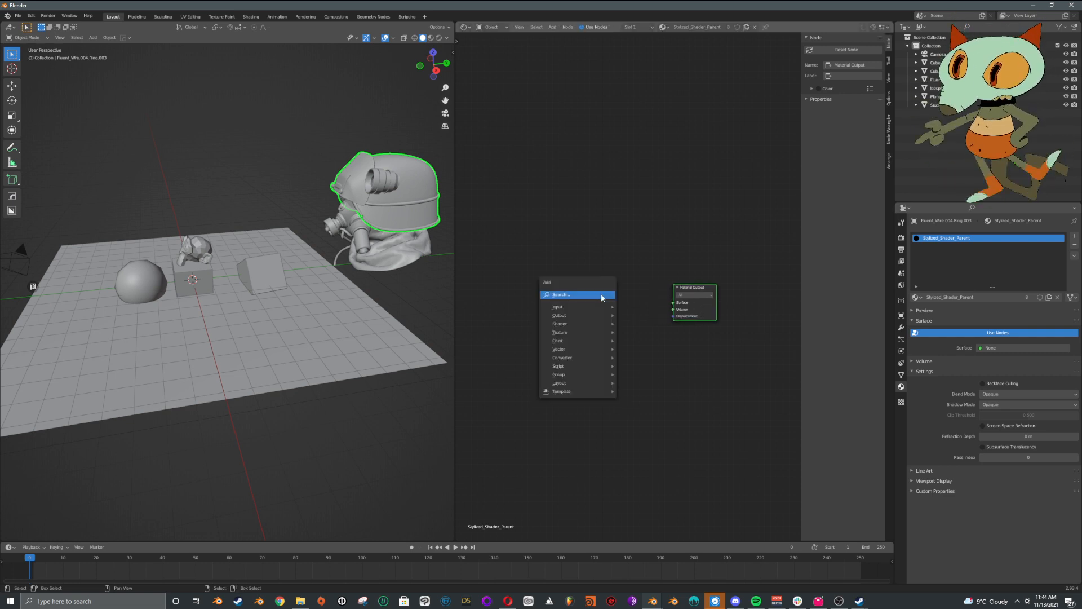
text(objec)
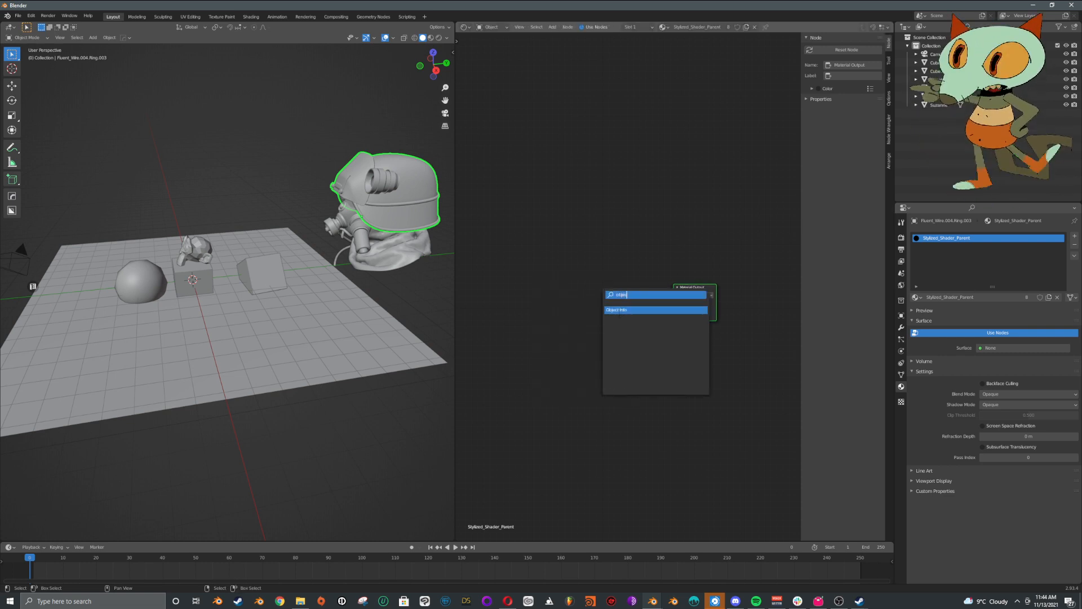
click(617, 309)
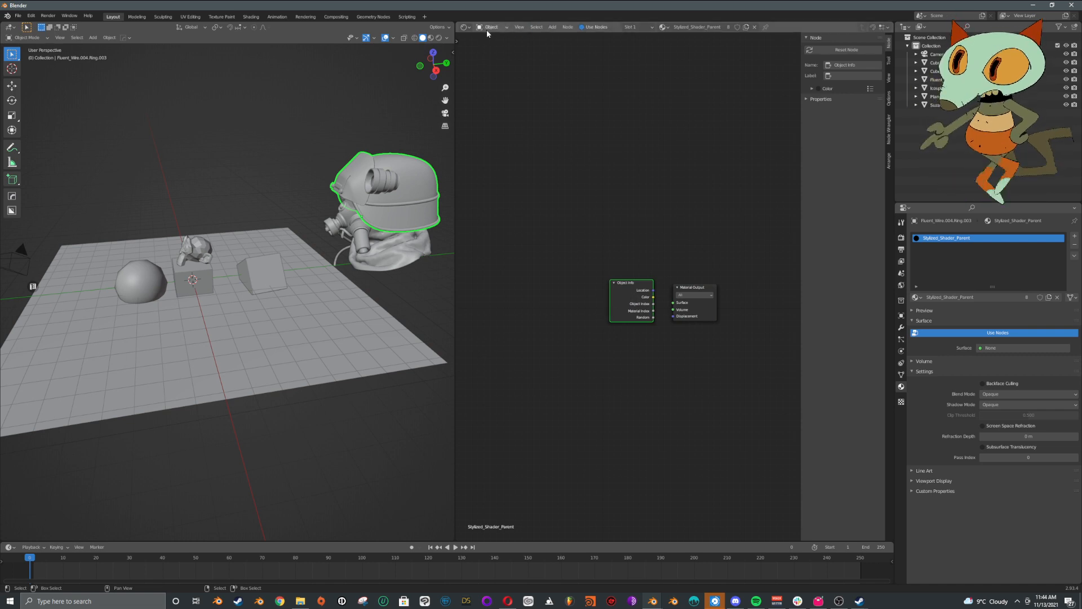
drag(631, 300, 594, 304)
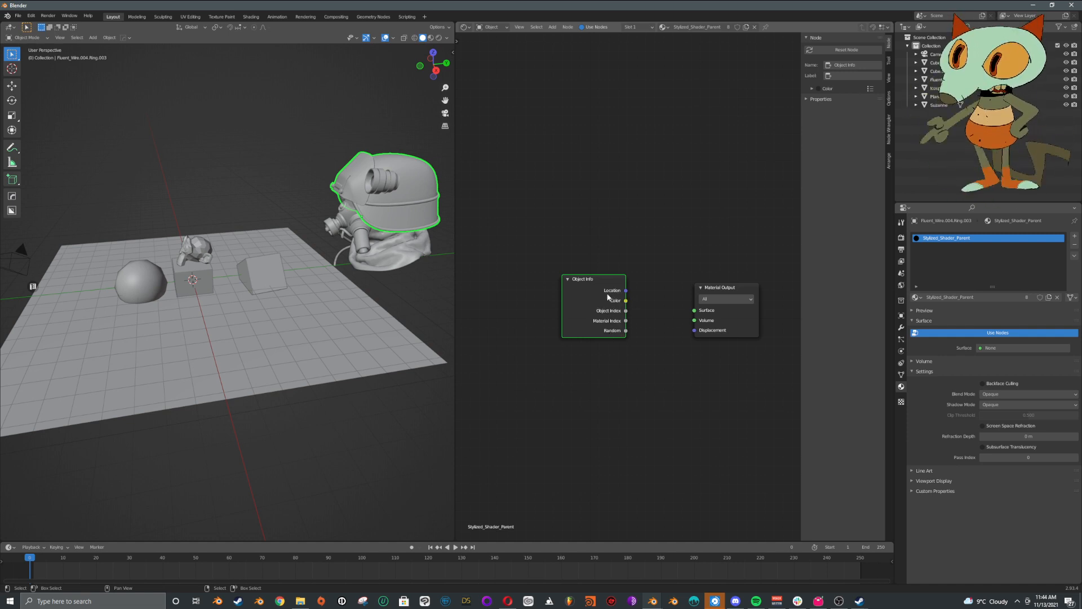
Step: Wire the Object Info Location output into the Material Output Surface
click(437, 37)
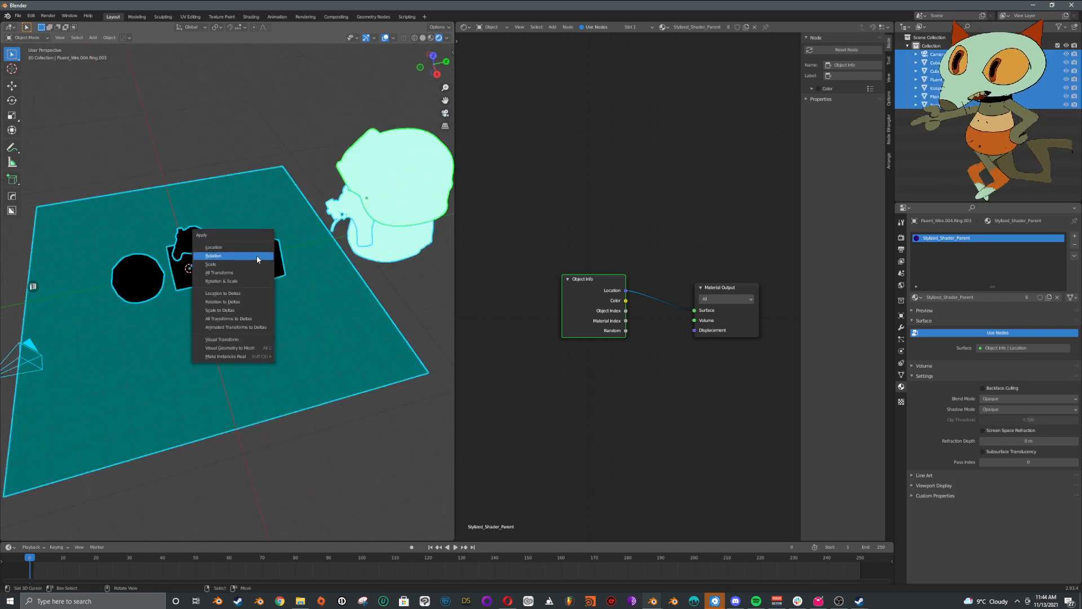
mouse_move(213, 256)
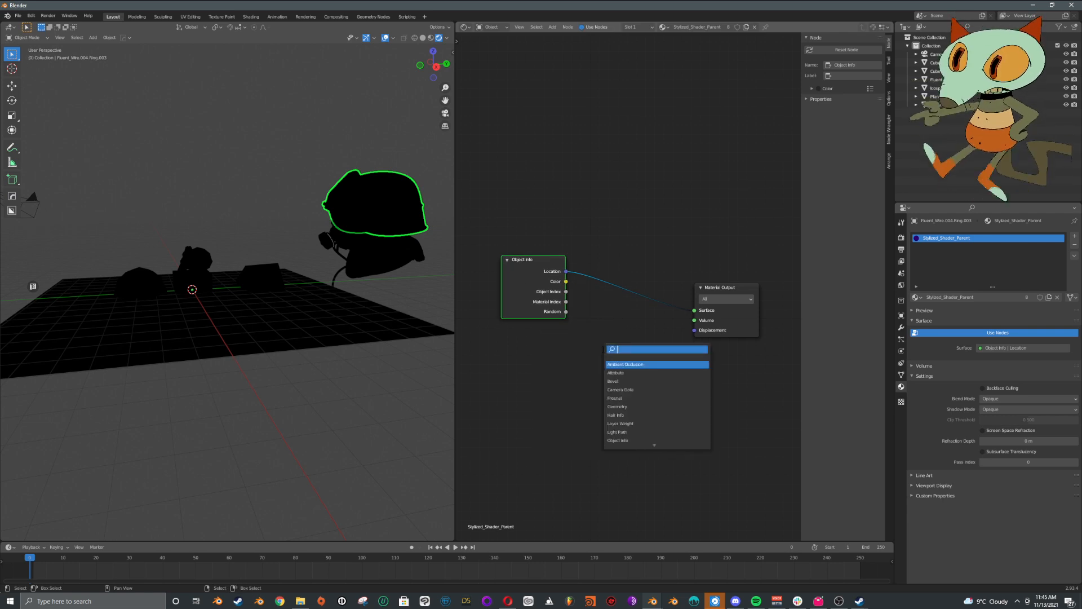
Step: Add a MixRGB node, feed Object Index into its factor and its Color into Surface
text(mix)
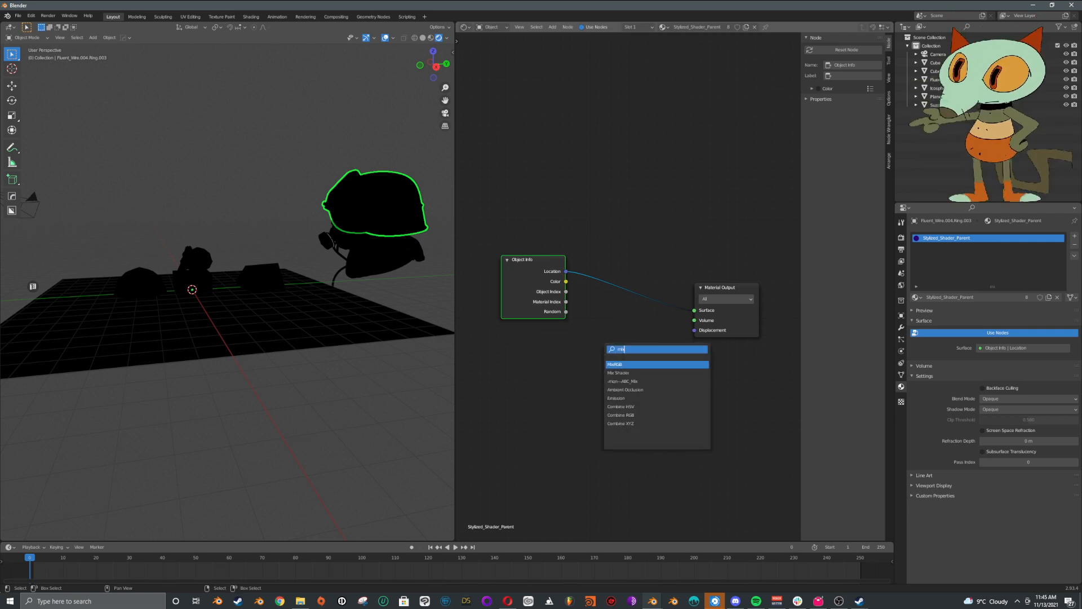
click(619, 364)
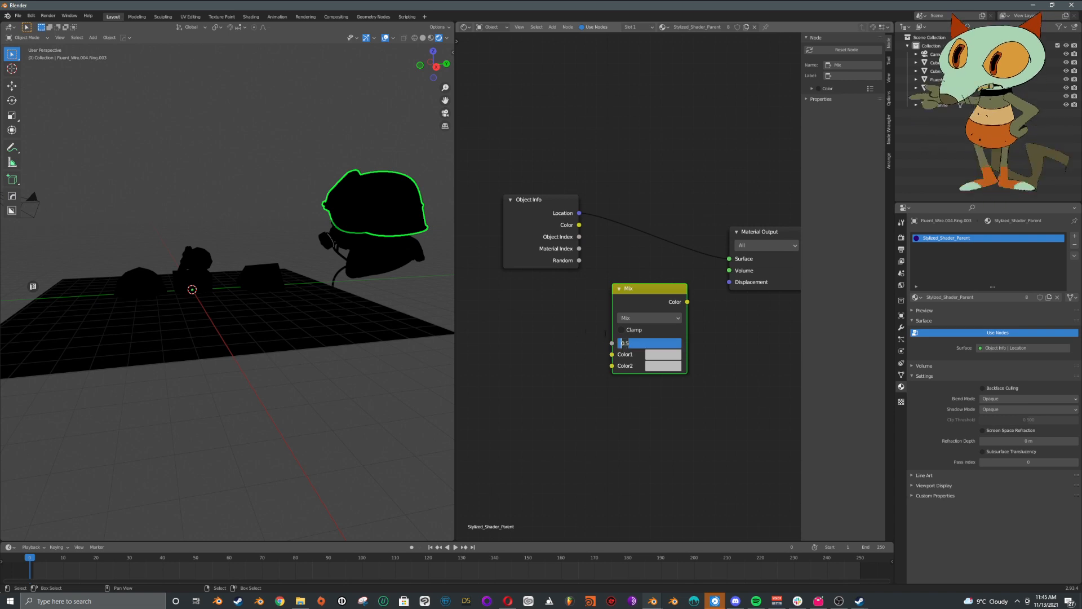
click(663, 354)
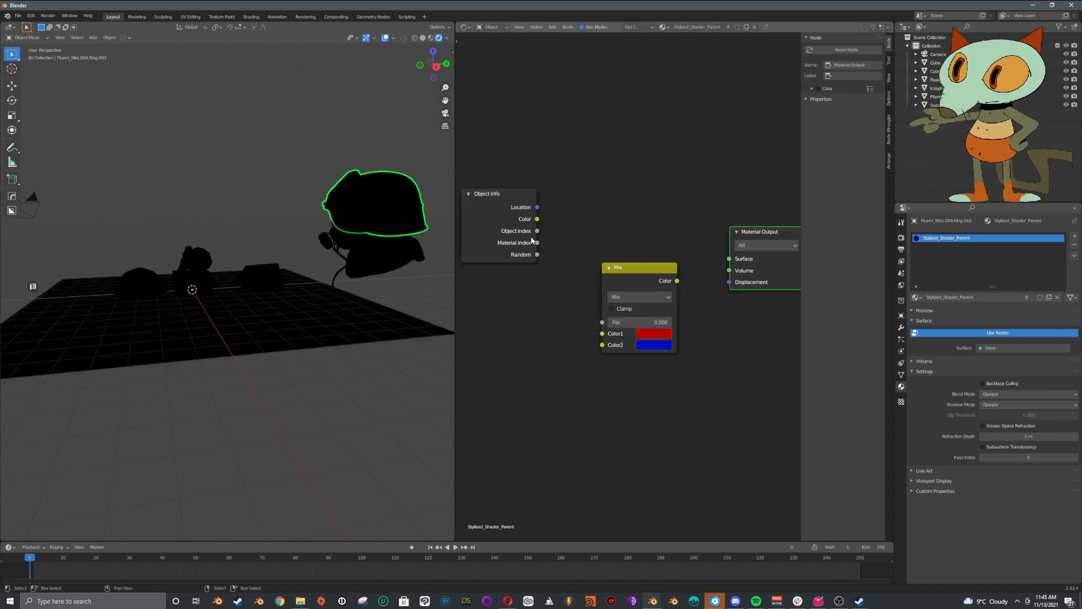
drag(537, 243, 602, 321)
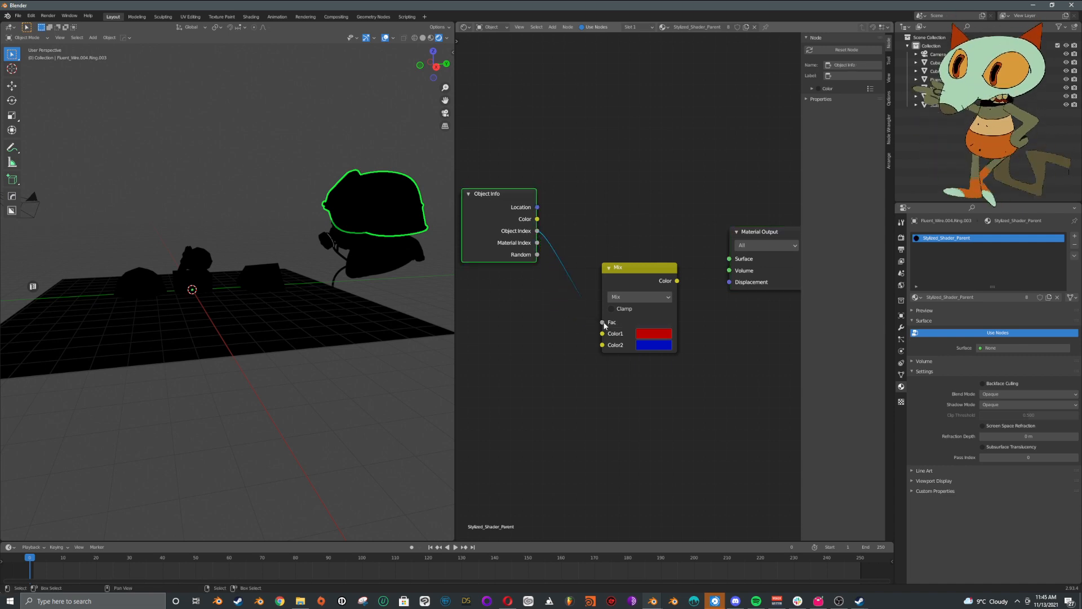
drag(678, 281, 728, 258)
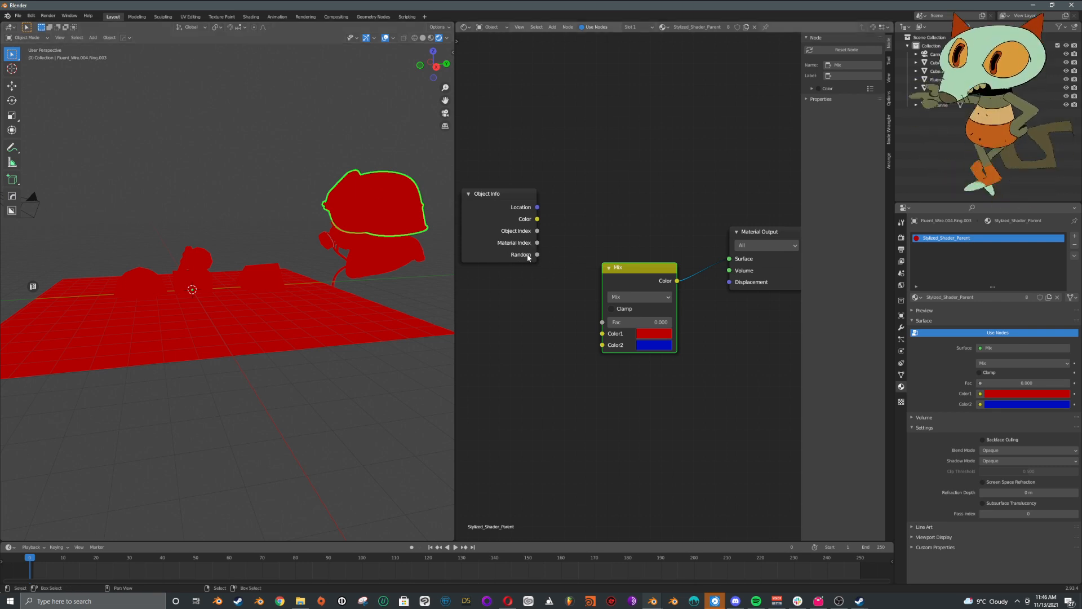
Step: Box-select and delete the Mix node, leaving the objects black
drag(536, 254, 602, 322)
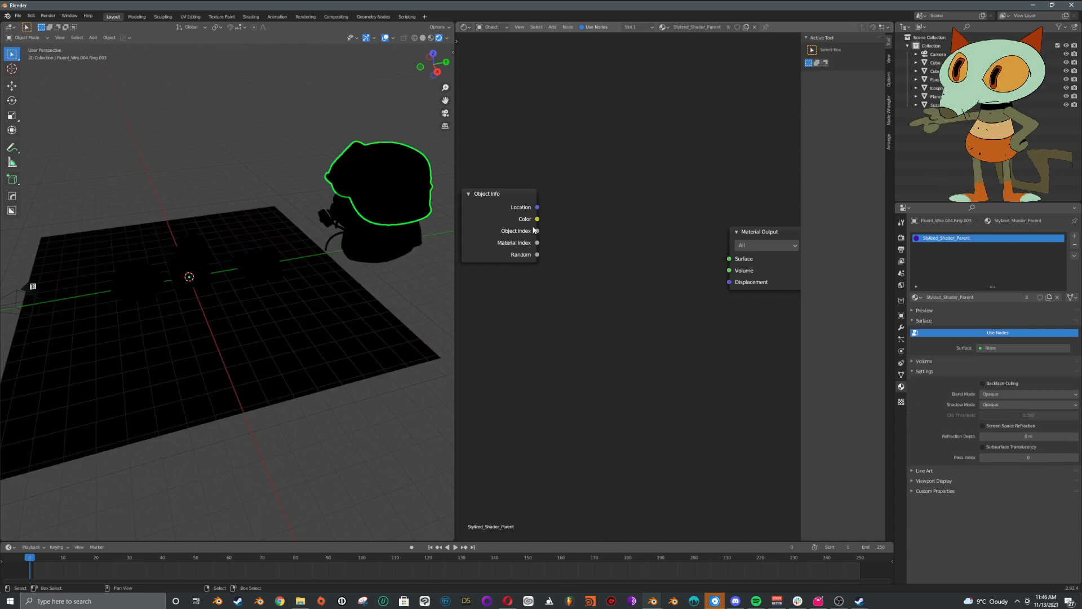
Step: Wire the Object Info Color output into the Material Output Surface
drag(536, 219, 730, 258)
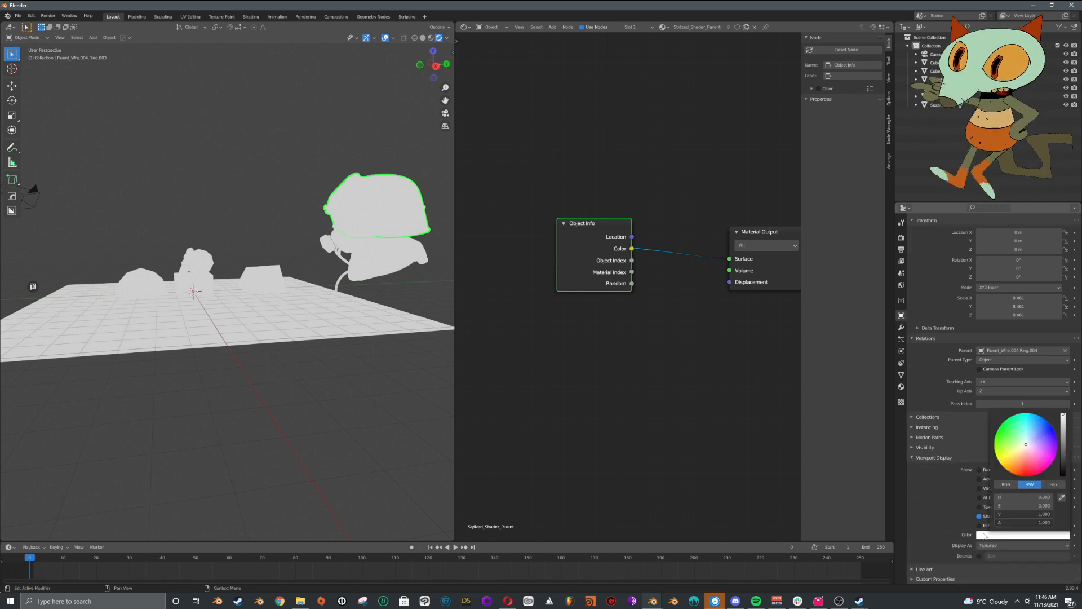
Step: Set the helmet pieces' viewport display colours to green, orange and another distinct colour
click(1011, 438)
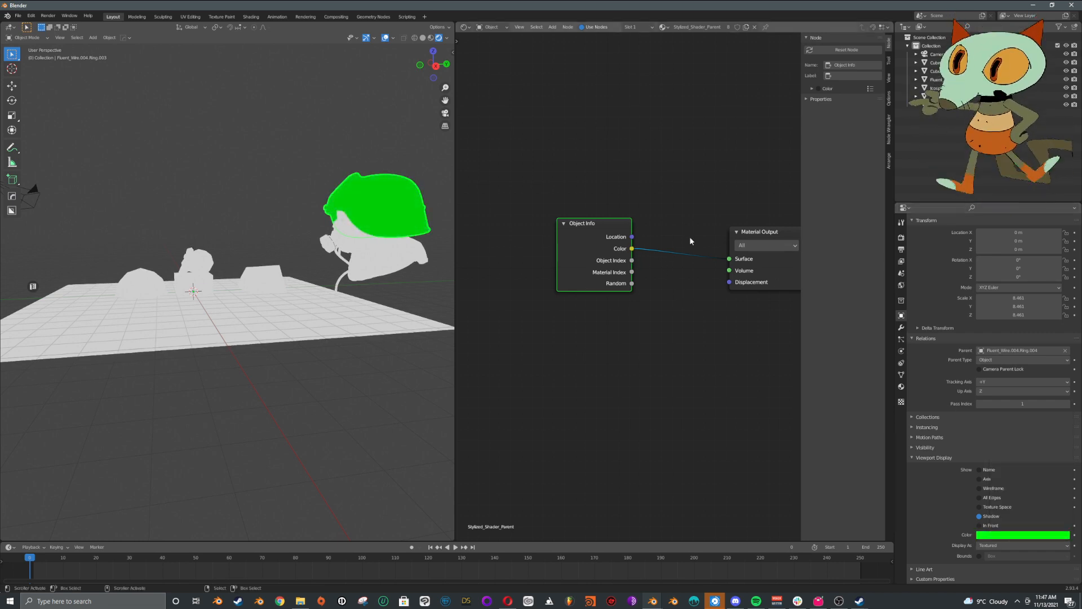
drag(759, 231, 702, 222)
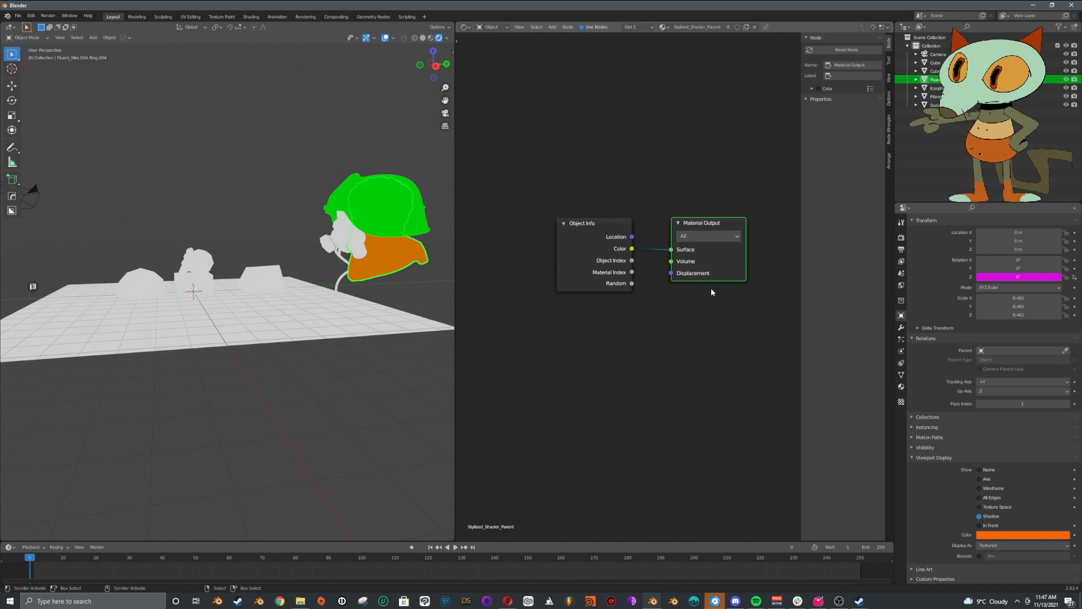
mouse_move(689, 264)
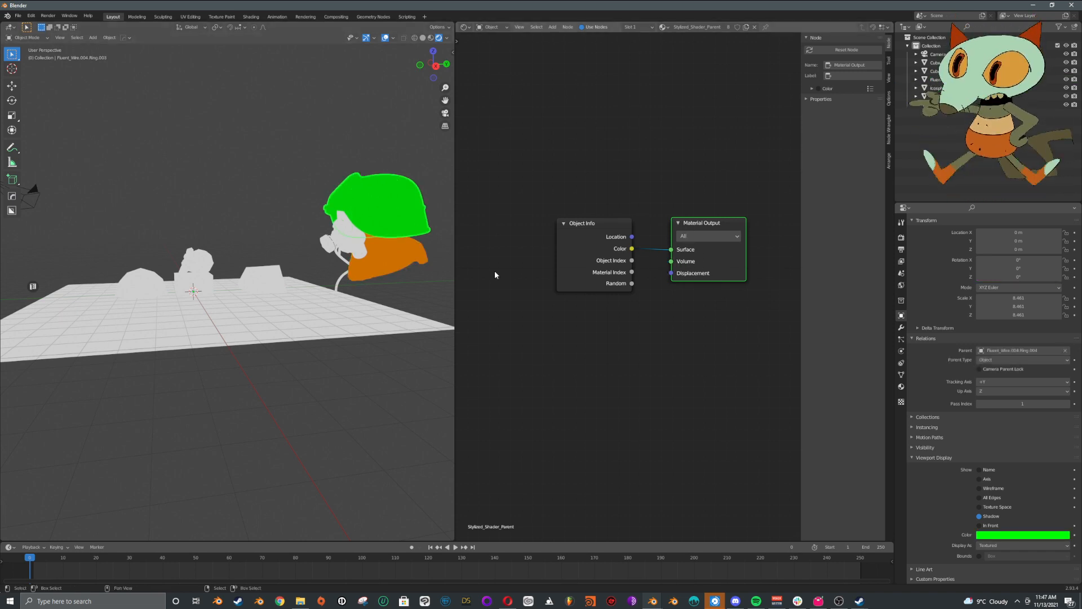
click(1022, 535)
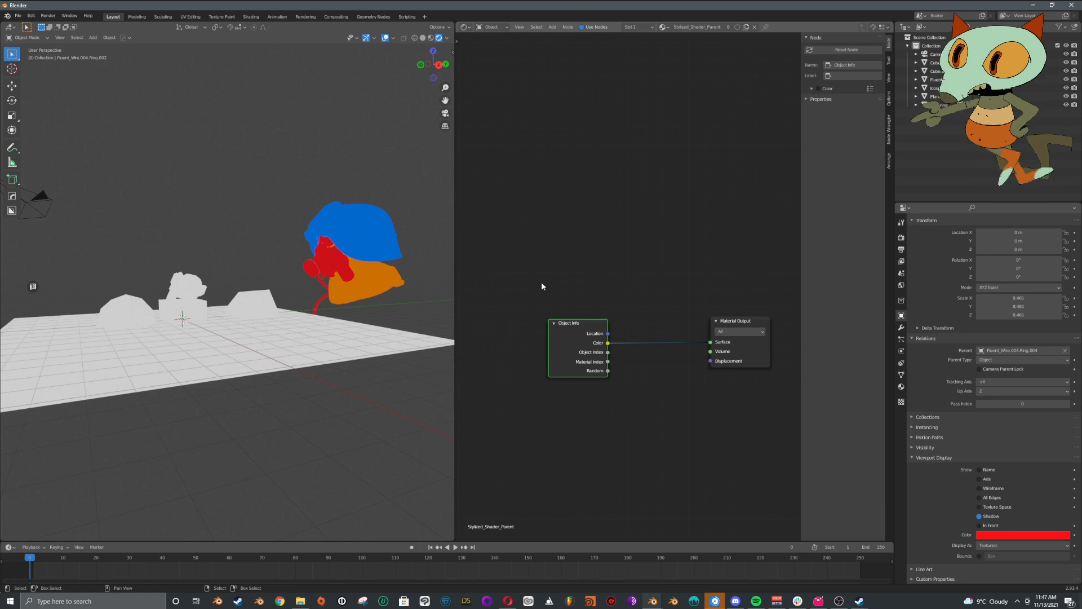
mouse_move(618, 348)
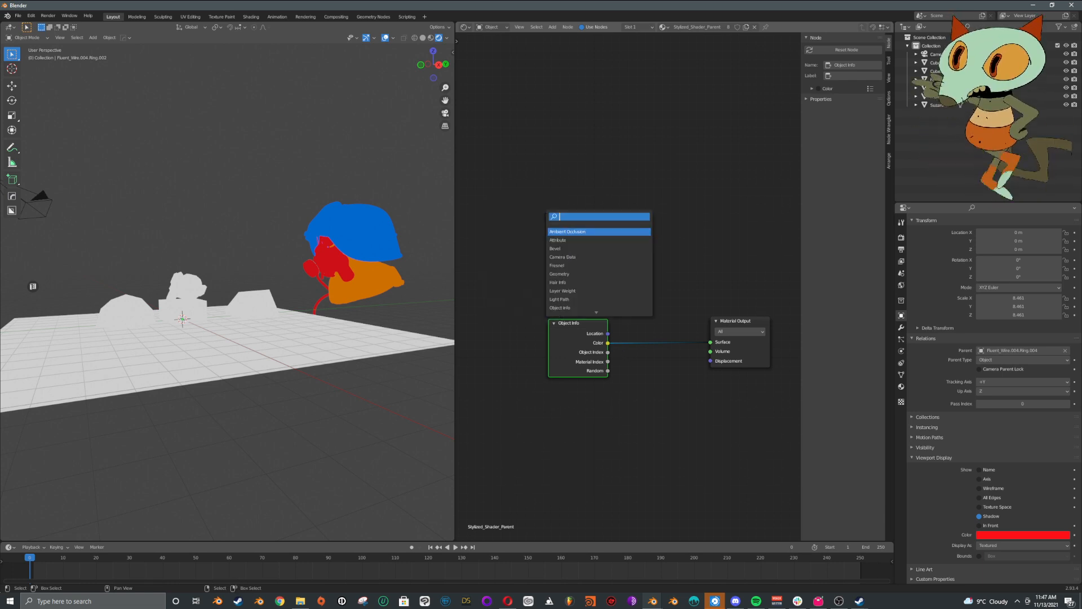
Step: Add a Diffuse BSDF with Shader to RGB feeding the surface and edit the diffuse colour
click(596, 217)
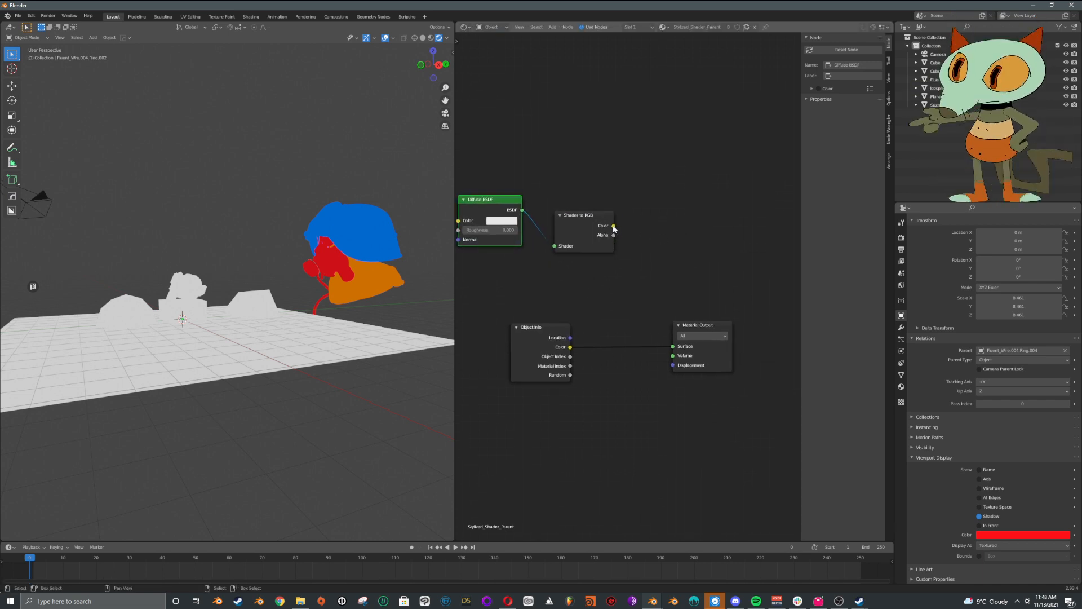
drag(613, 225, 674, 346)
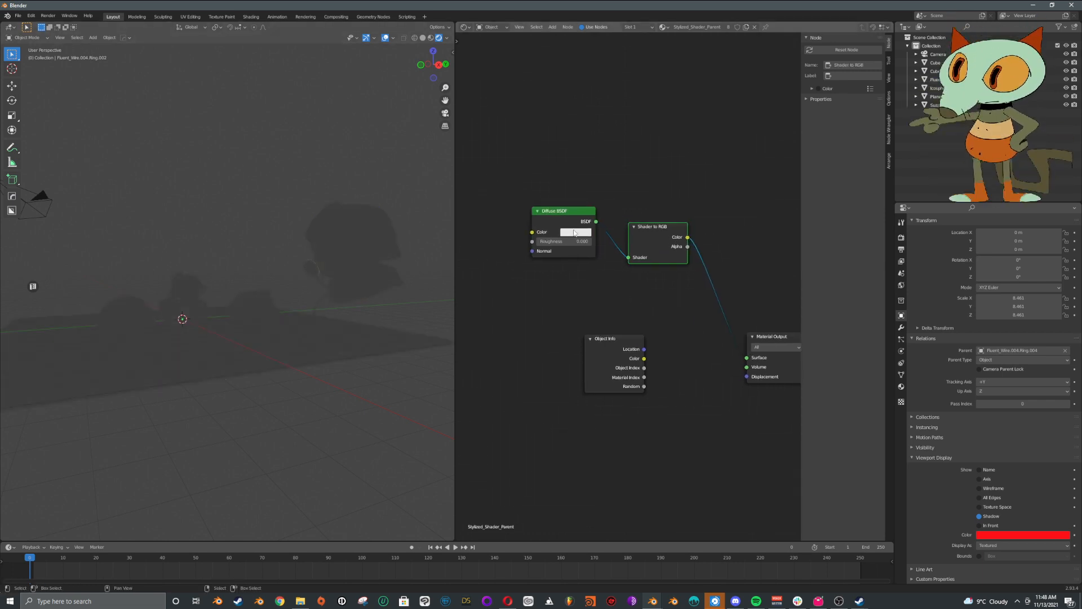
click(575, 232)
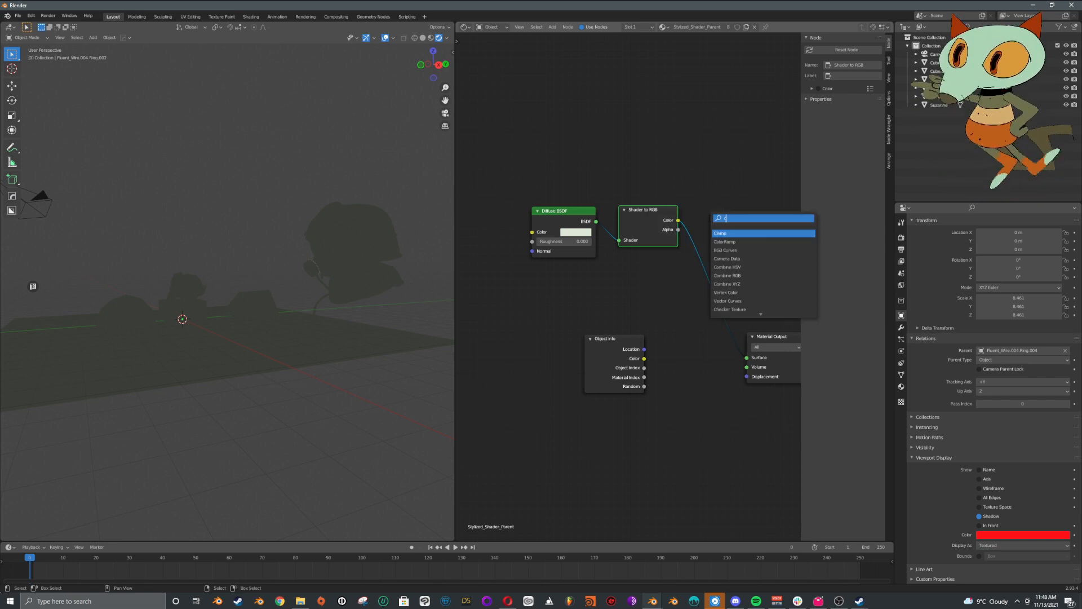
Step: Insert a Color Ramp between Shader to RGB and the Material Output
click(724, 242)
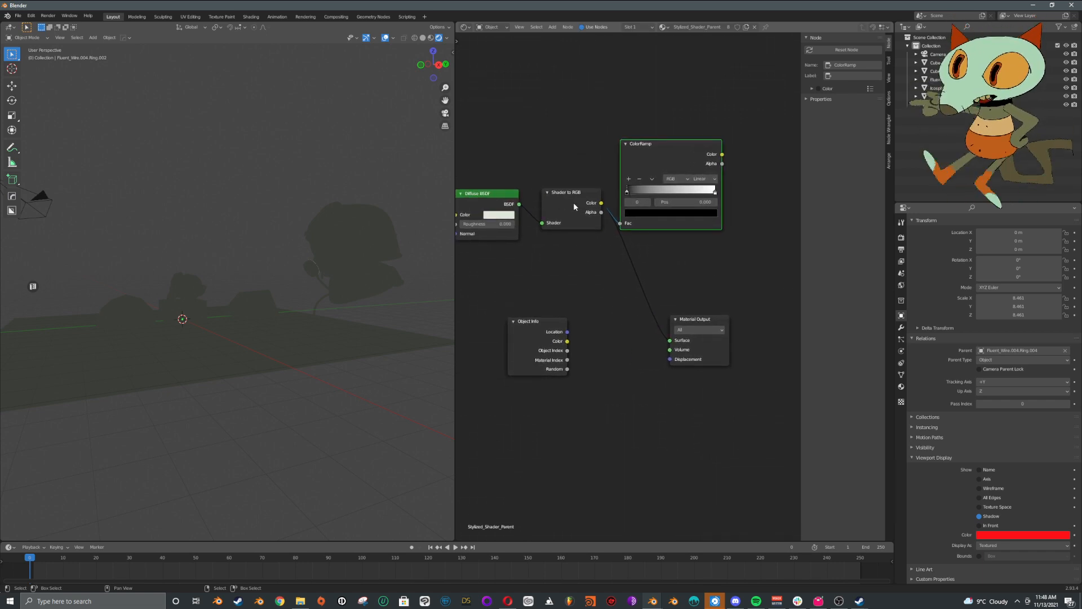
drag(626, 190, 647, 190)
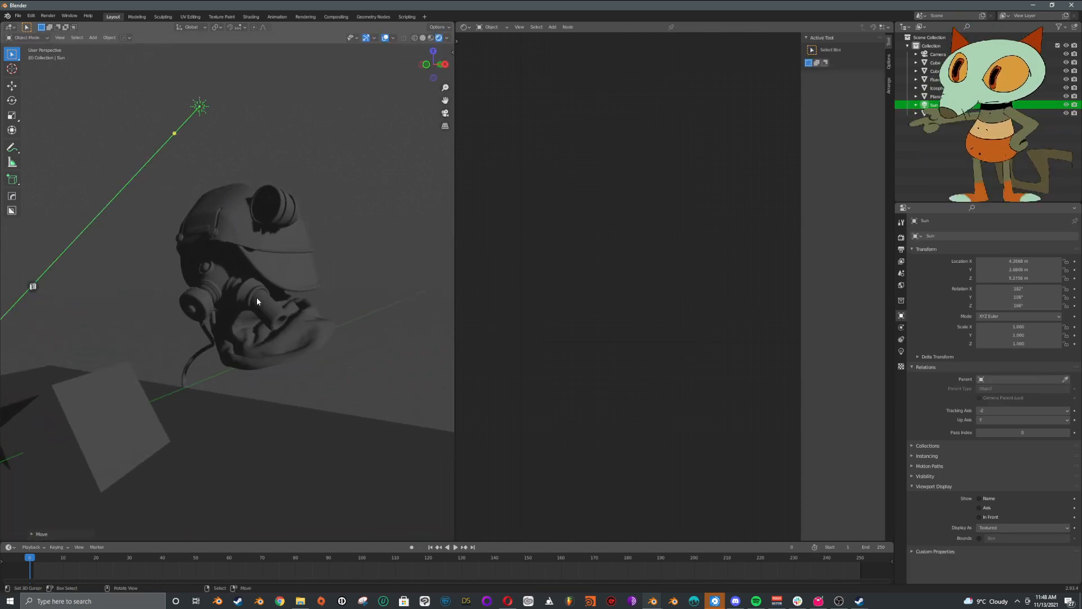
Step: Slide the ramp stops together and set Constant interpolation for hard two-tone shading
click(256, 302)
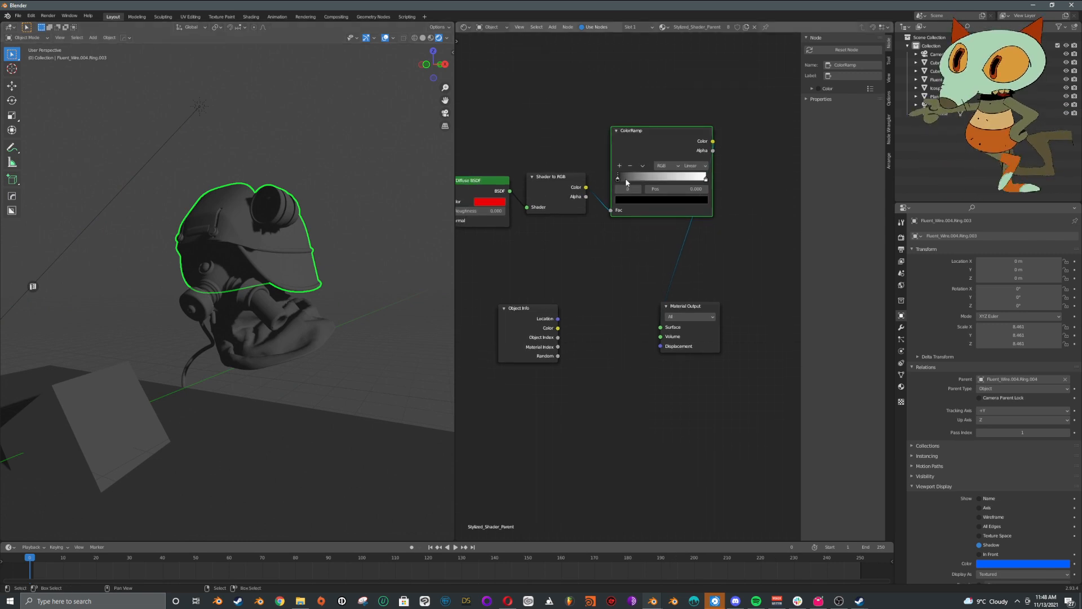
drag(626, 180, 619, 179)
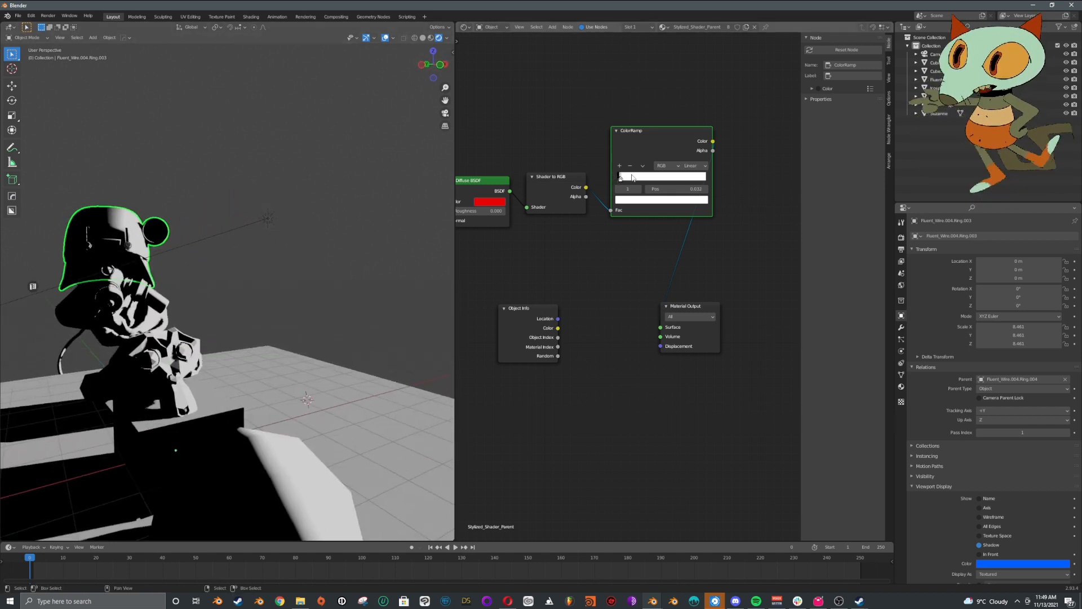
drag(621, 177, 703, 177)
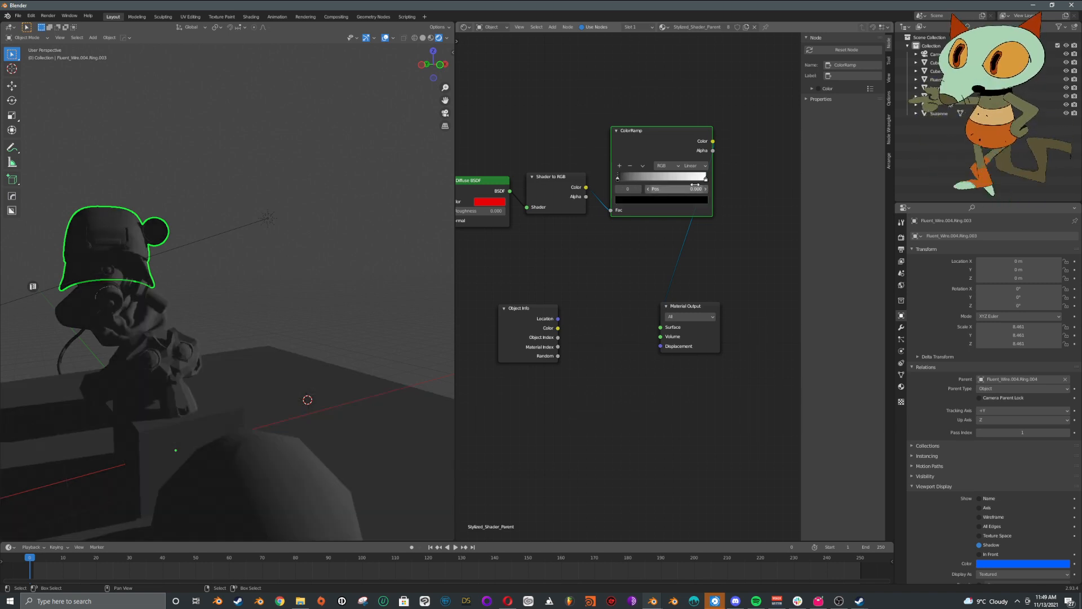
click(690, 166)
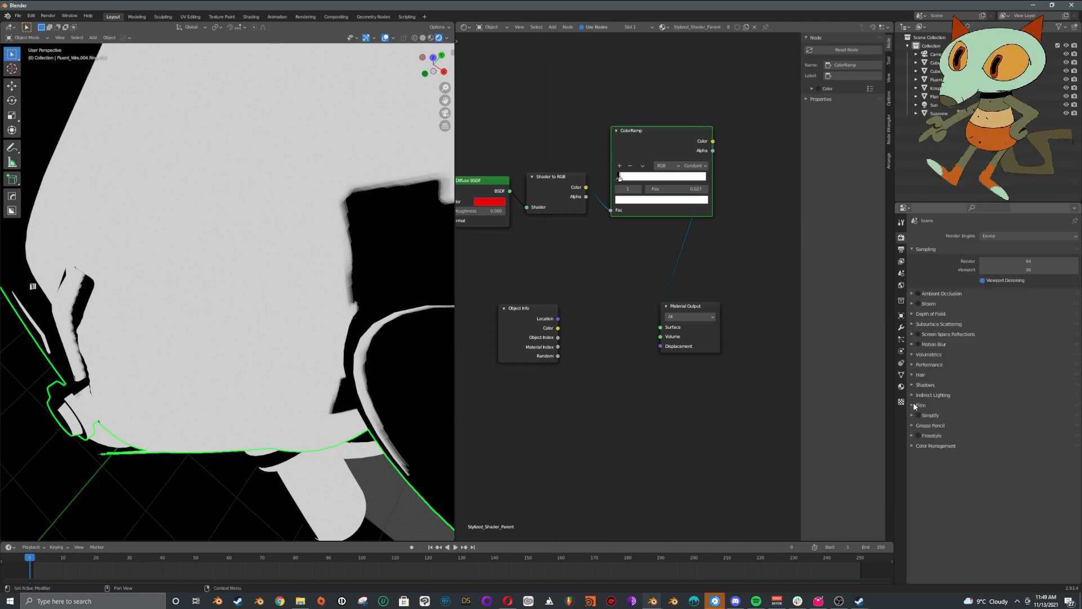
Step: Set the EEVEE shadow Cube Size and Cascade Size to 4096 px
click(926, 384)
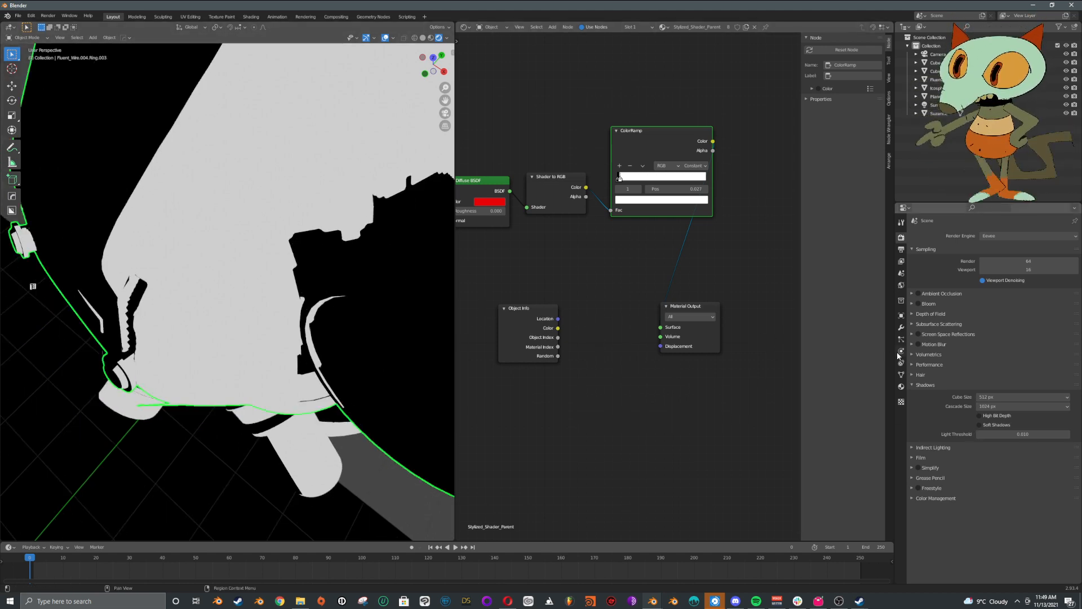
click(1024, 406)
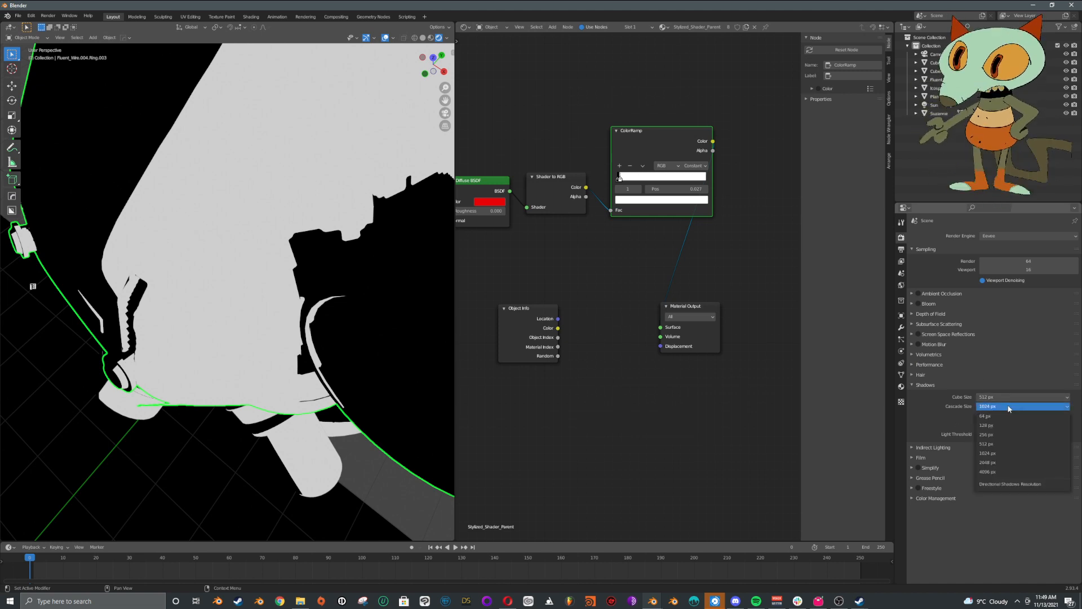
click(987, 471)
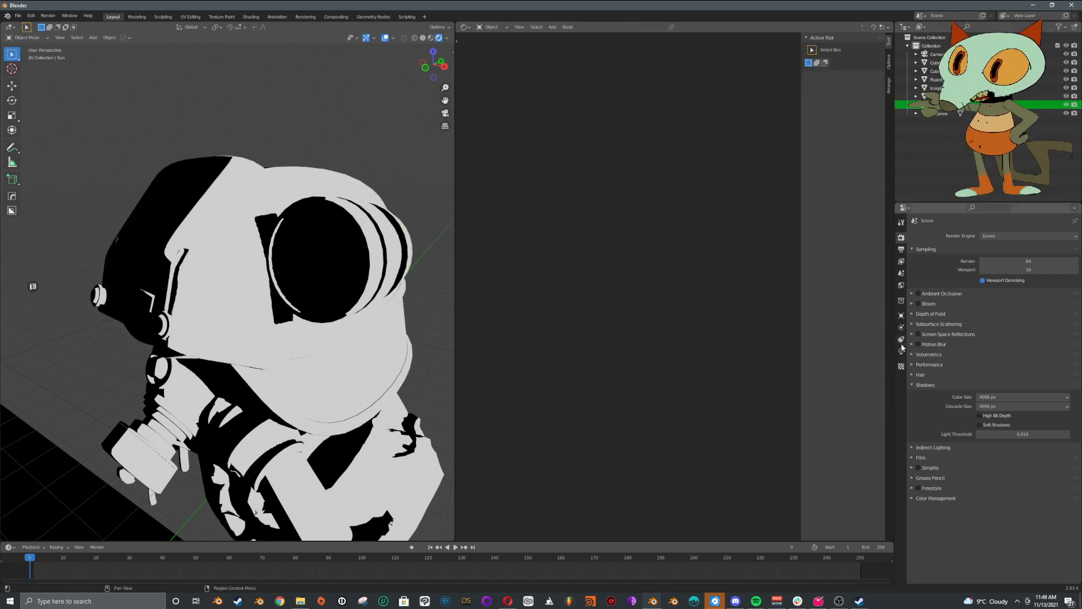
Step: Enable Contact Shadows on the sun and adjust its cascaded shadow map Distribution
click(900, 350)
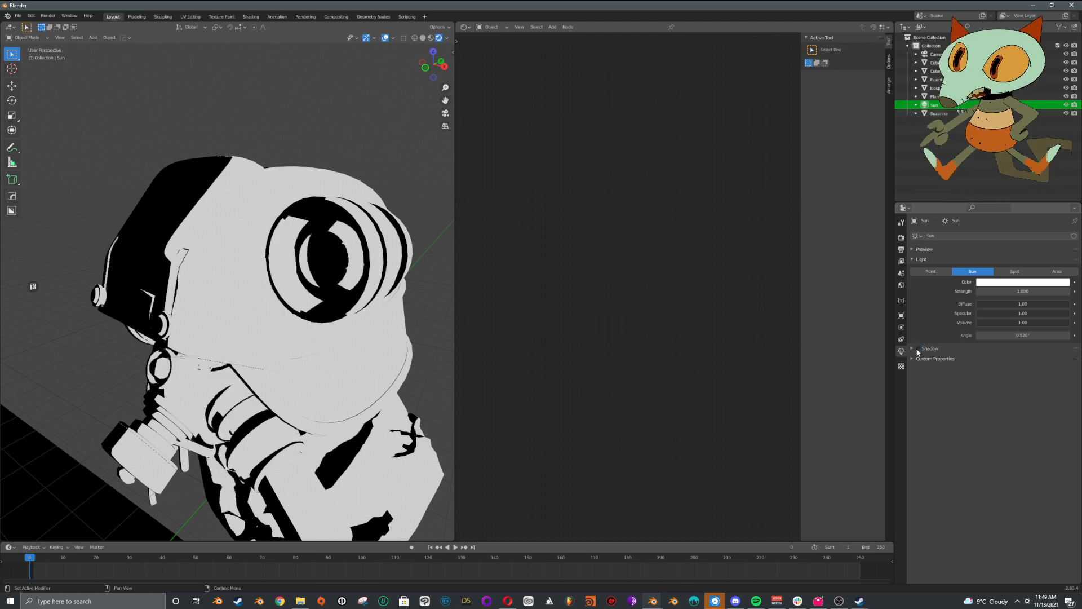
click(912, 349)
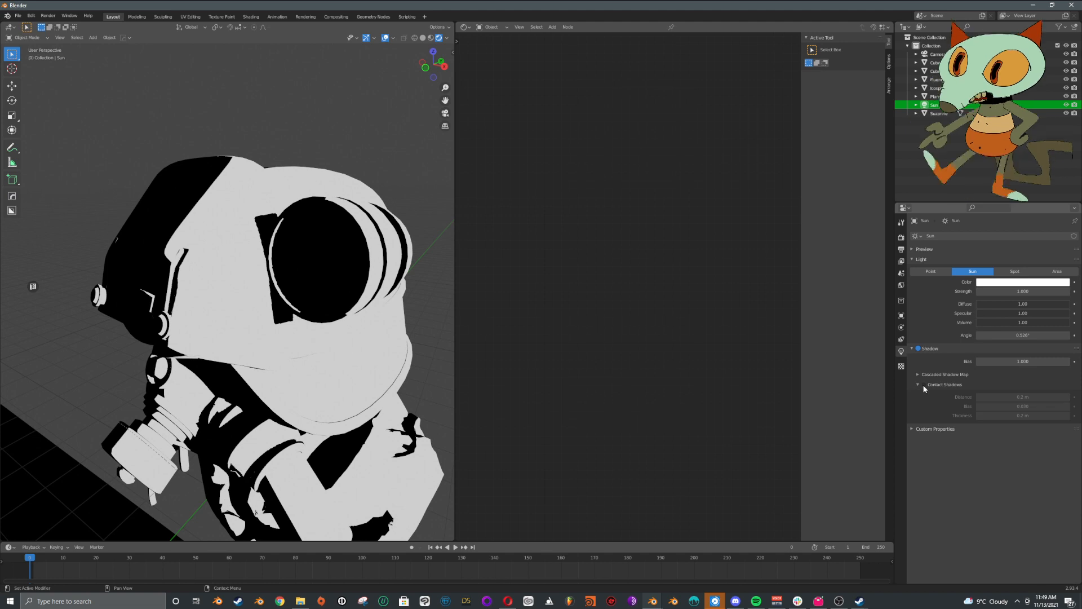
click(918, 385)
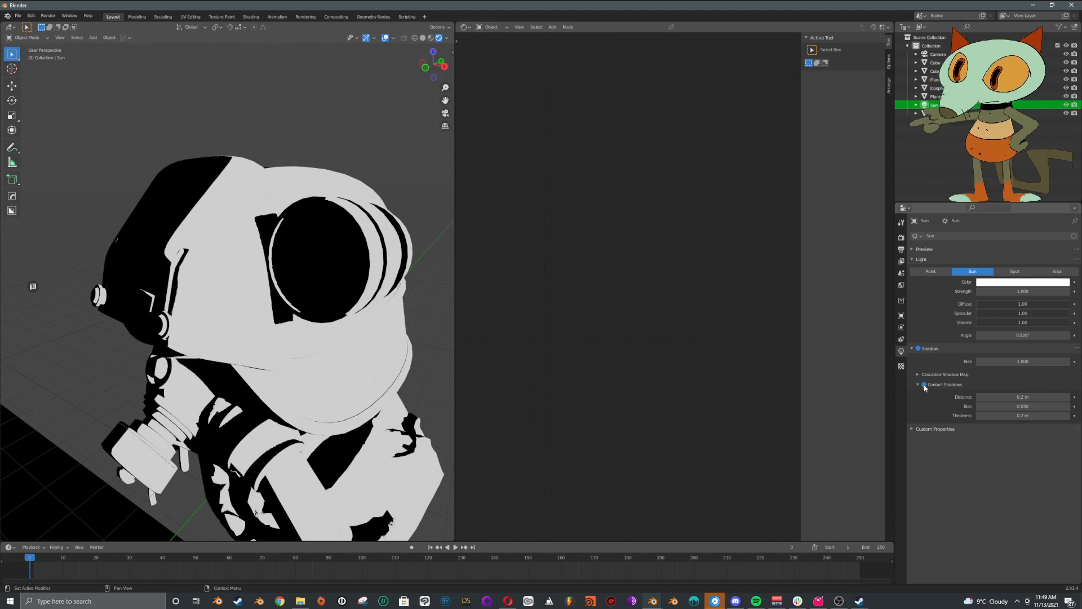
click(918, 375)
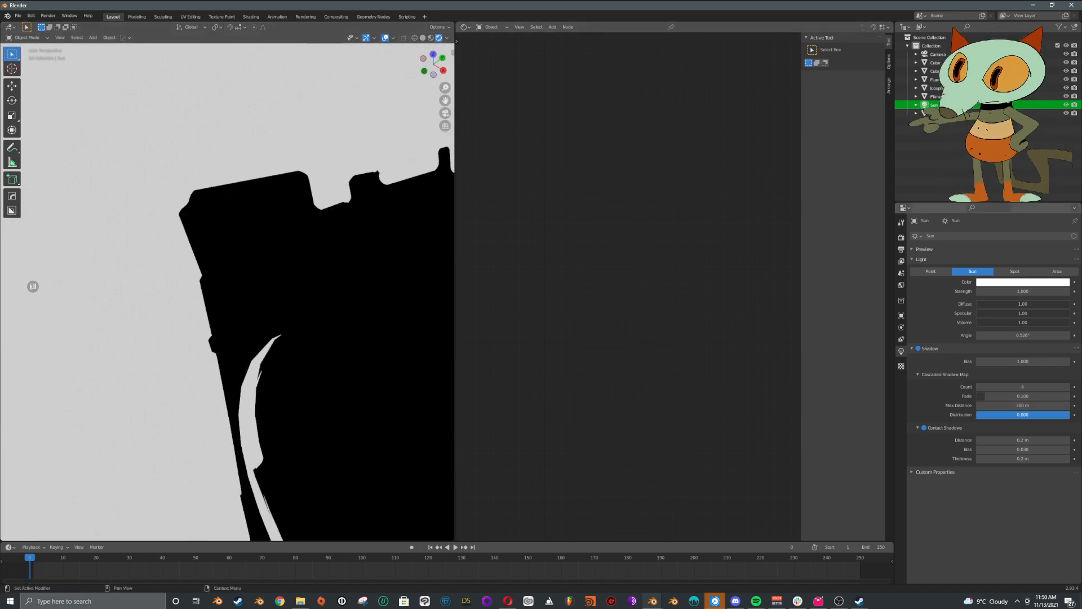
drag(994, 414, 1057, 414)
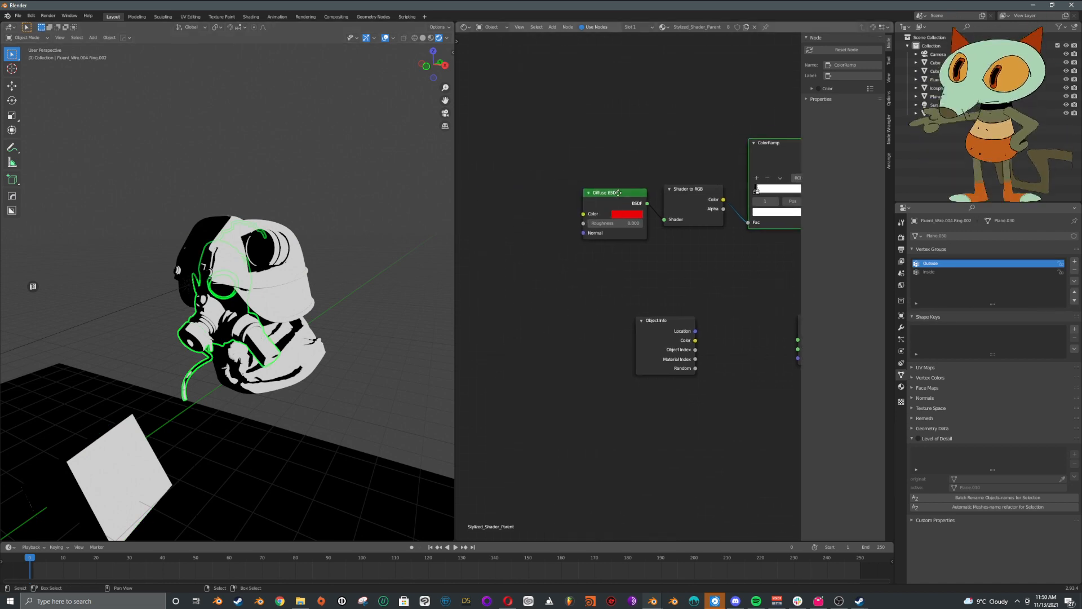
Step: Set the Diffuse BSDF colour back to white
click(624, 213)
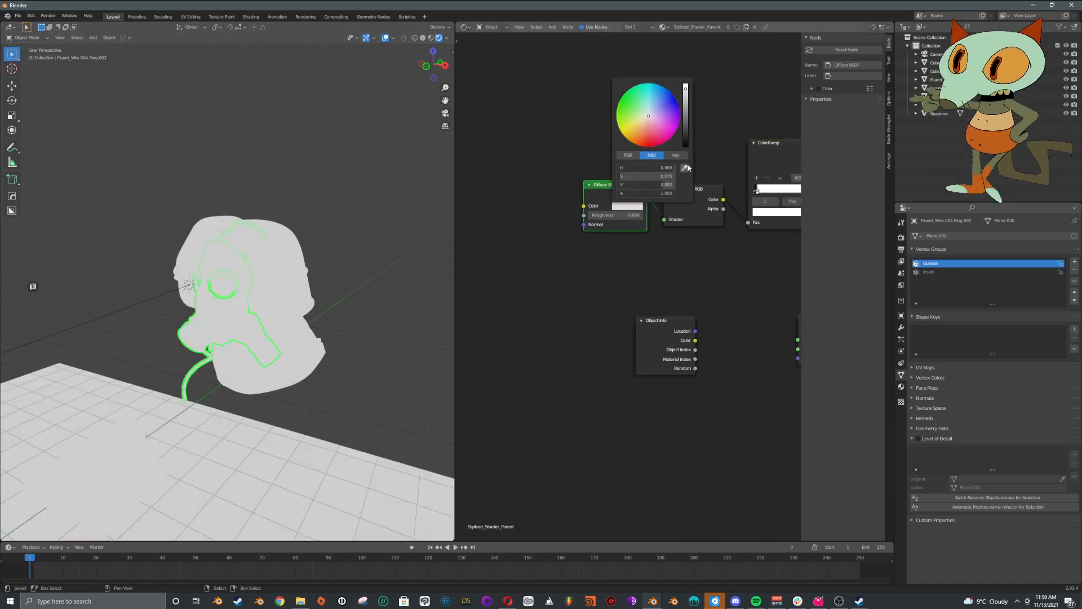
click(655, 117)
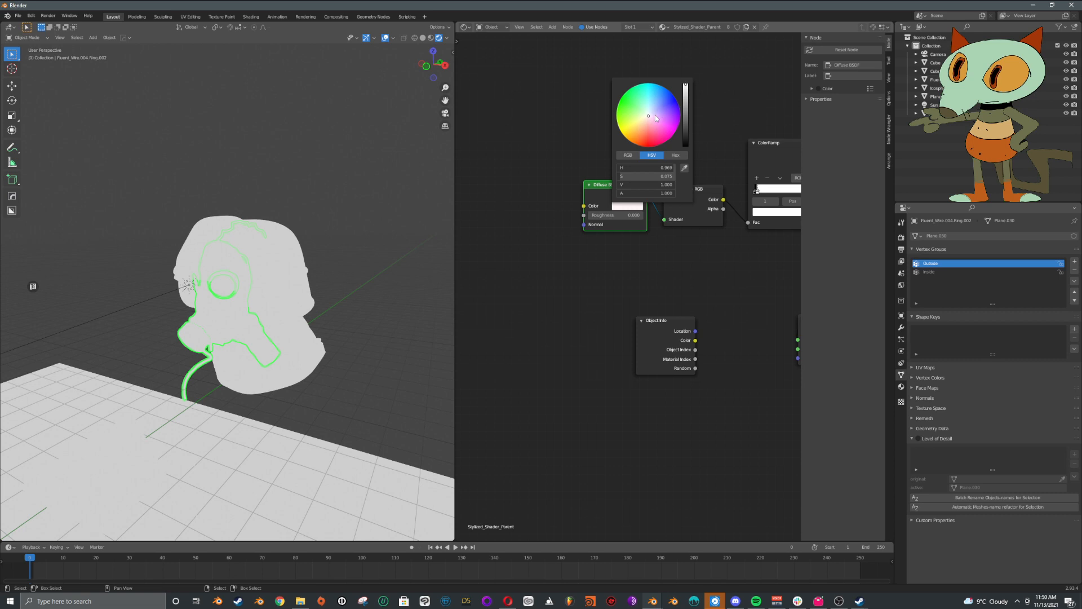
click(676, 102)
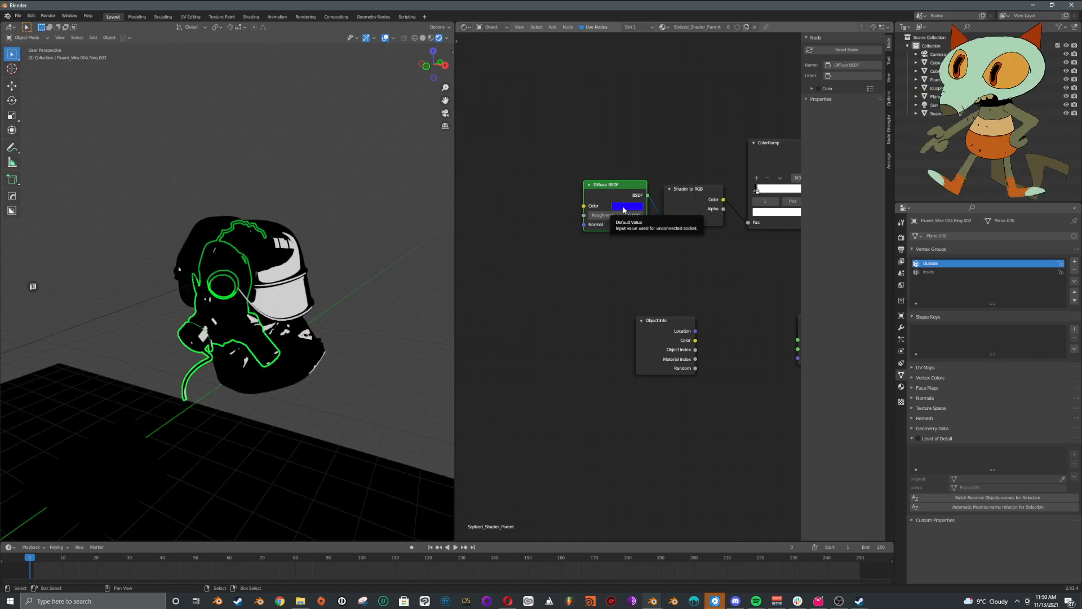
click(628, 205)
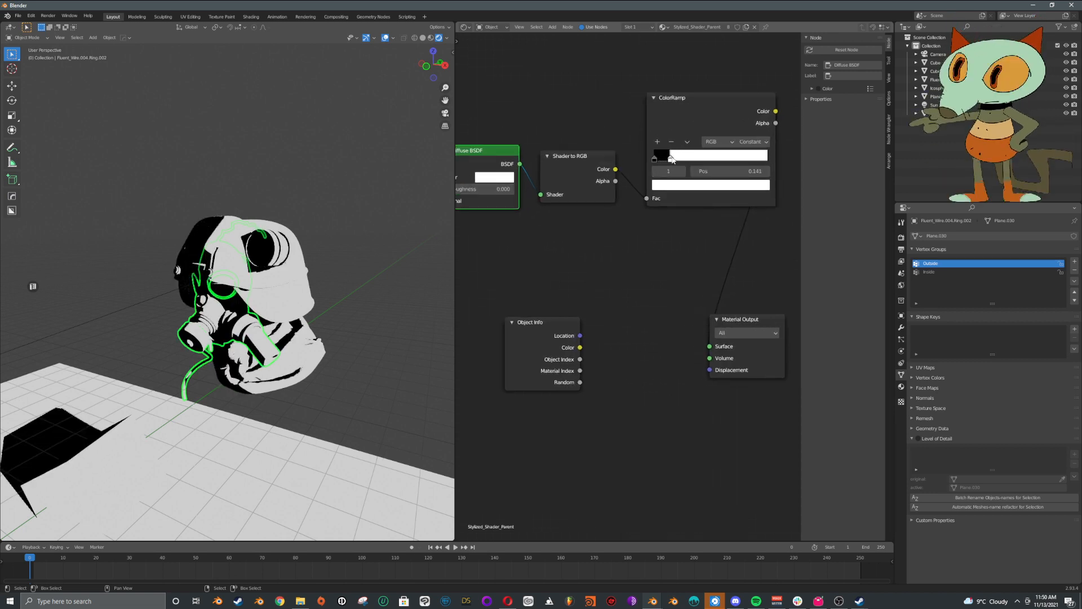
Step: Shift the ColorRamp dark stop to about 0.19 to rebalance the shadow band
drag(669, 155, 700, 156)
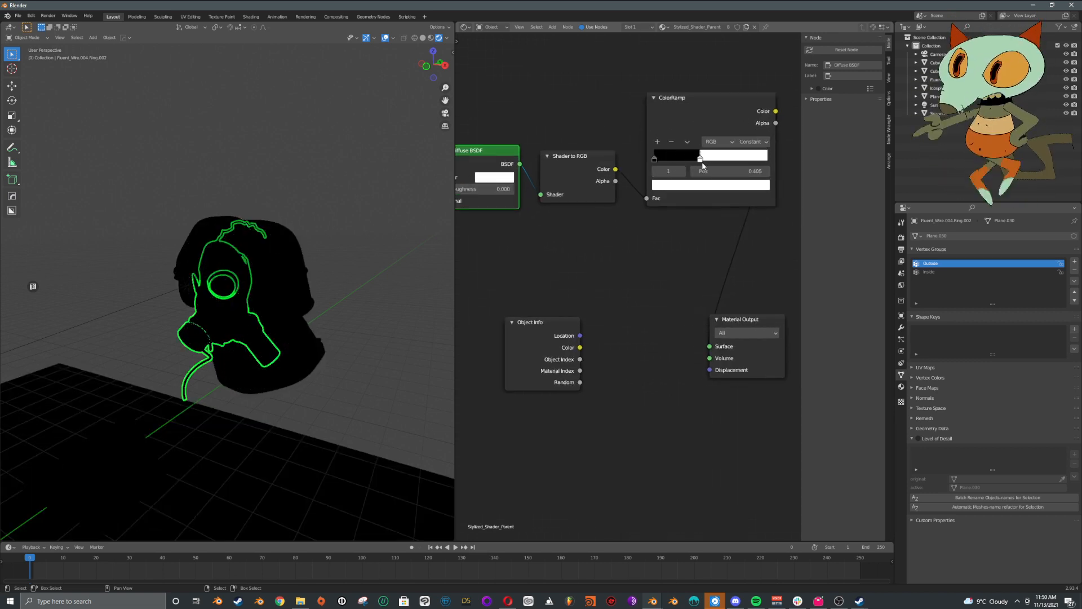
drag(699, 158, 678, 158)
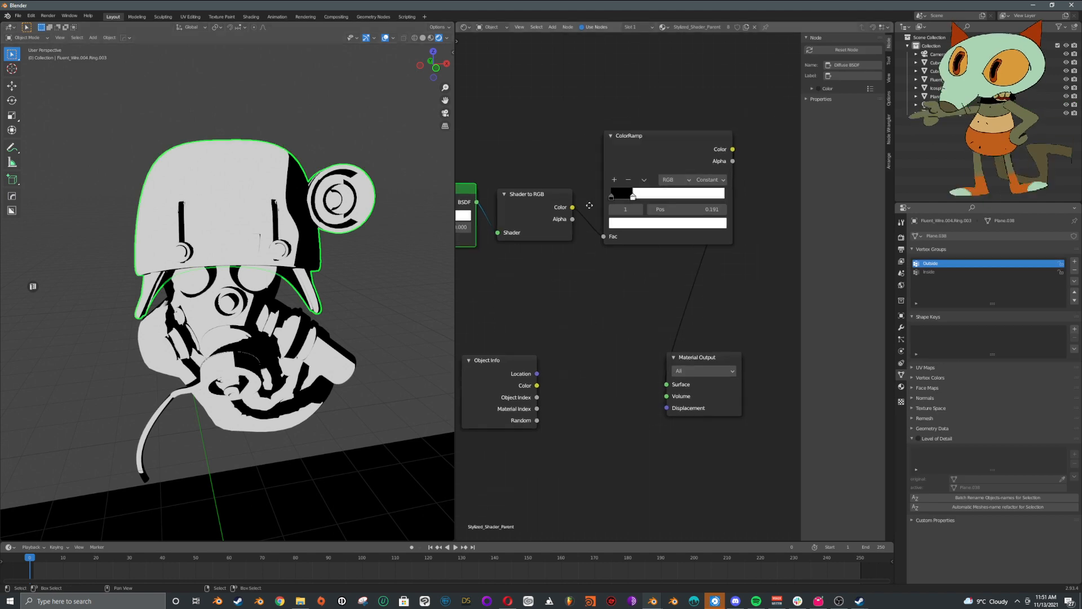
Step: Switch the ColorRamp interpolation to Ease and nudge the stops for a softer black-white transition
click(703, 179)
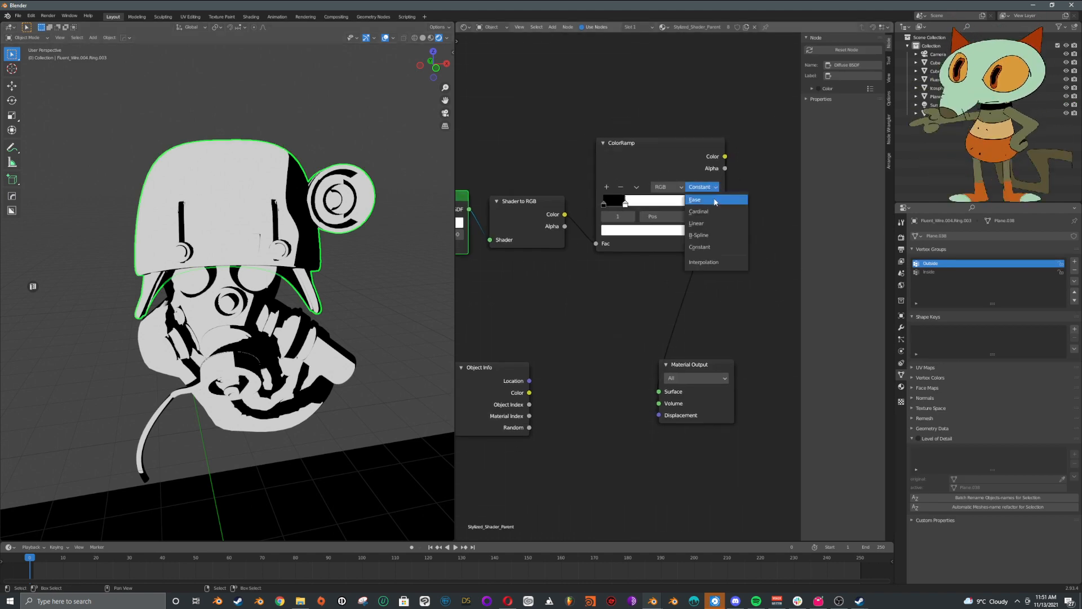
click(695, 201)
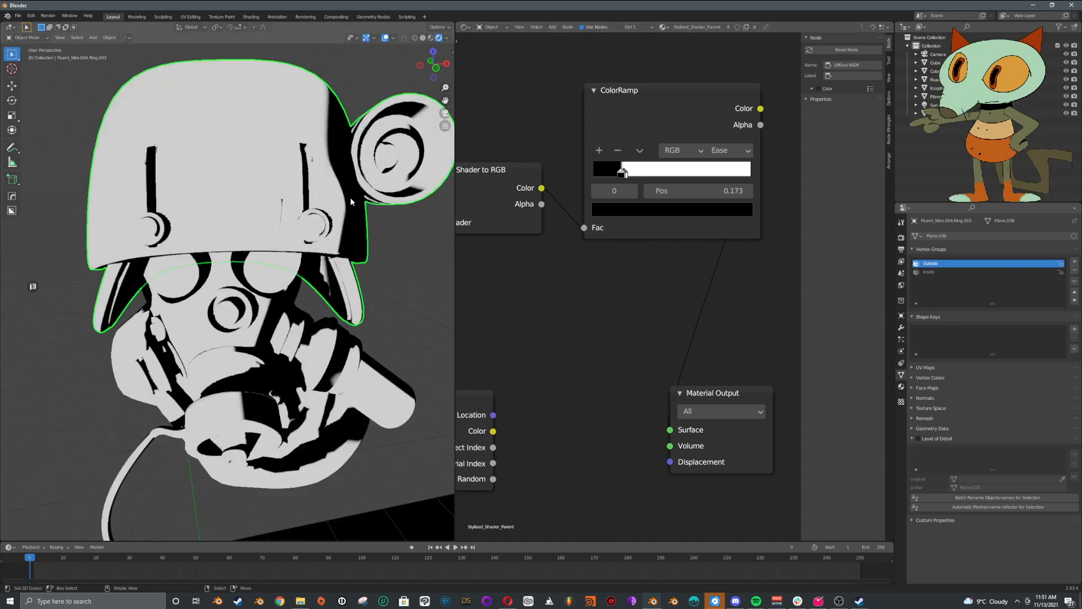
scroll(down, 3)
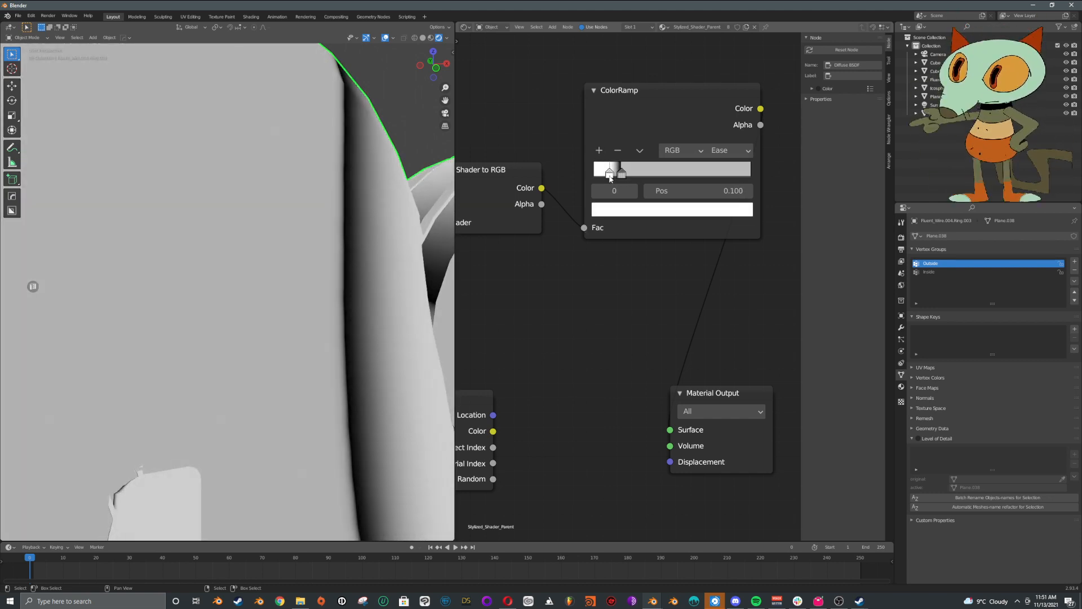
drag(610, 171, 594, 171)
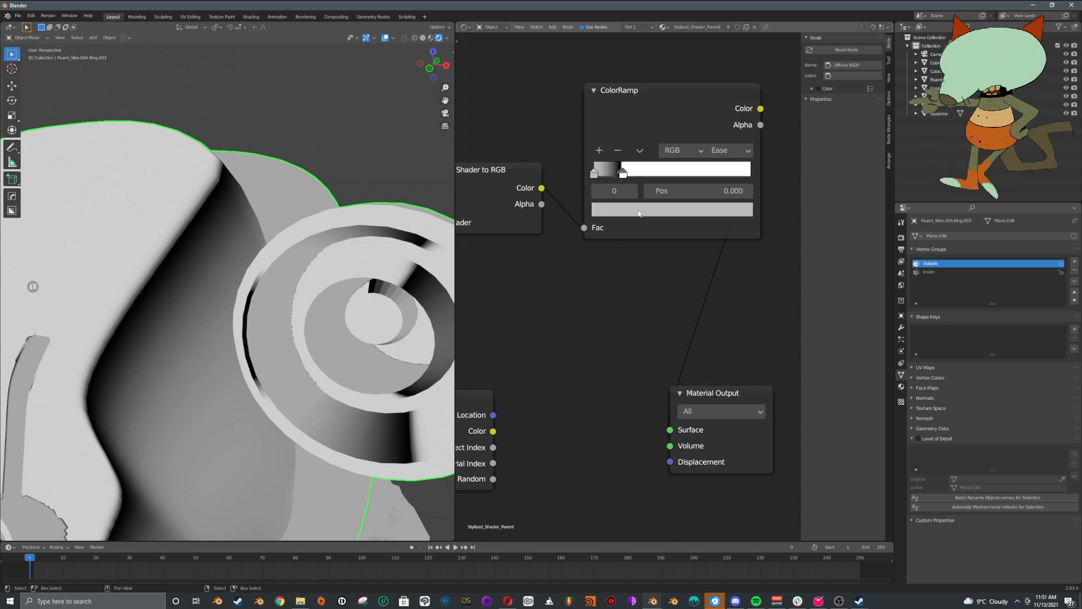
click(671, 210)
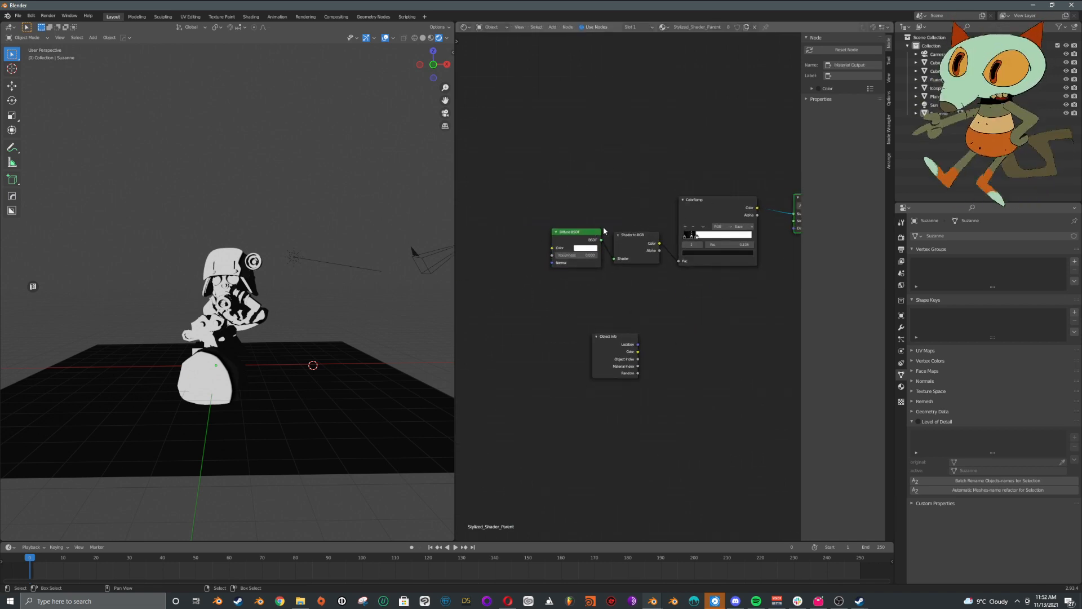
Step: Group the Diffuse BSDF, Shader to RGB and ColorRamp nodes with Ctrl+G and position the Group Input
drag(573, 232, 501, 229)
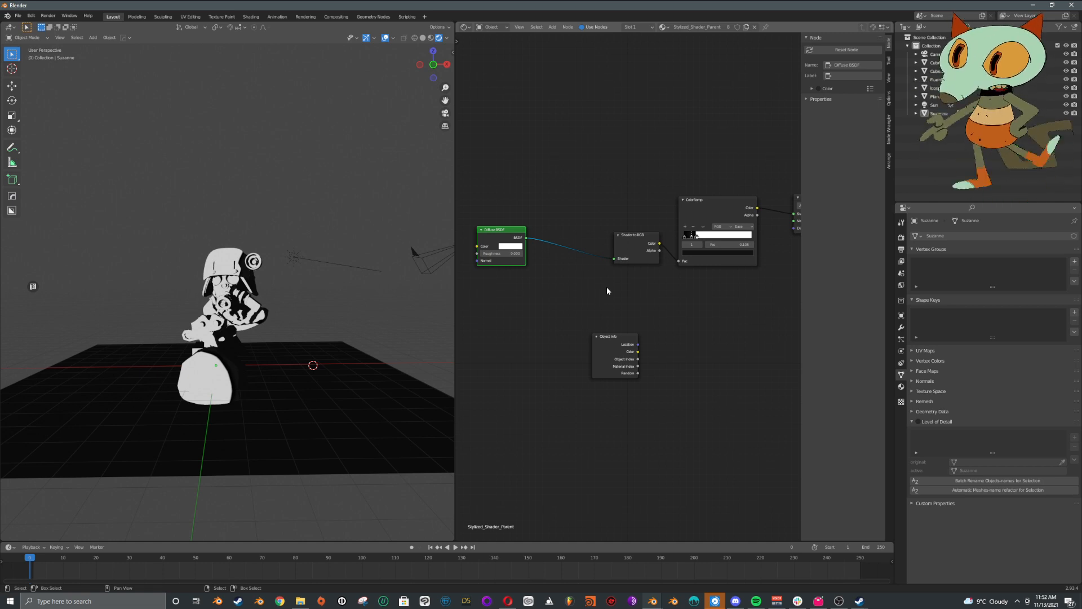
drag(500, 230, 585, 232)
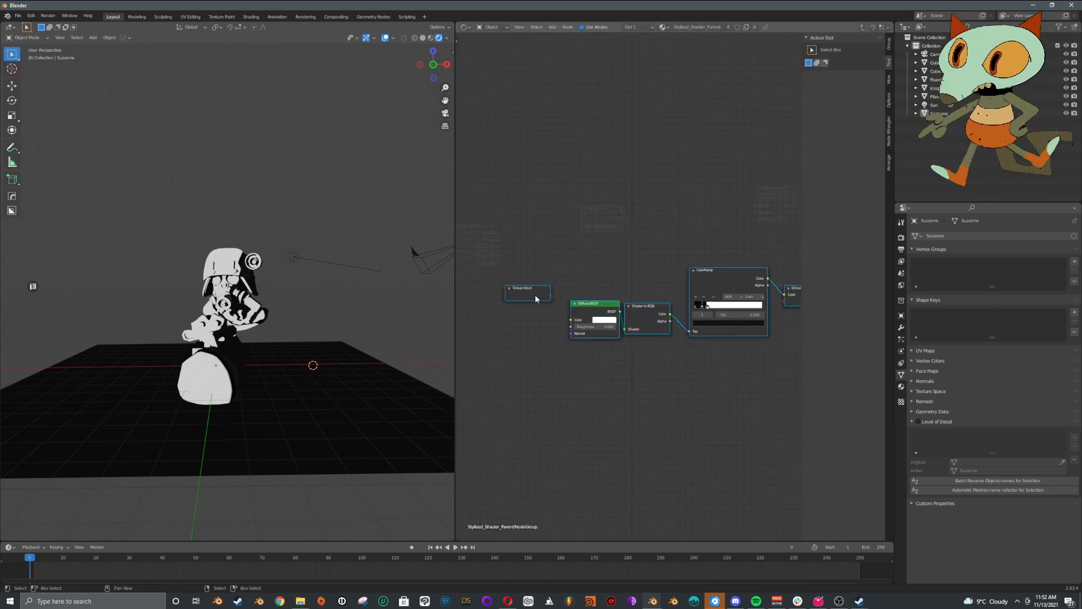
click(527, 293)
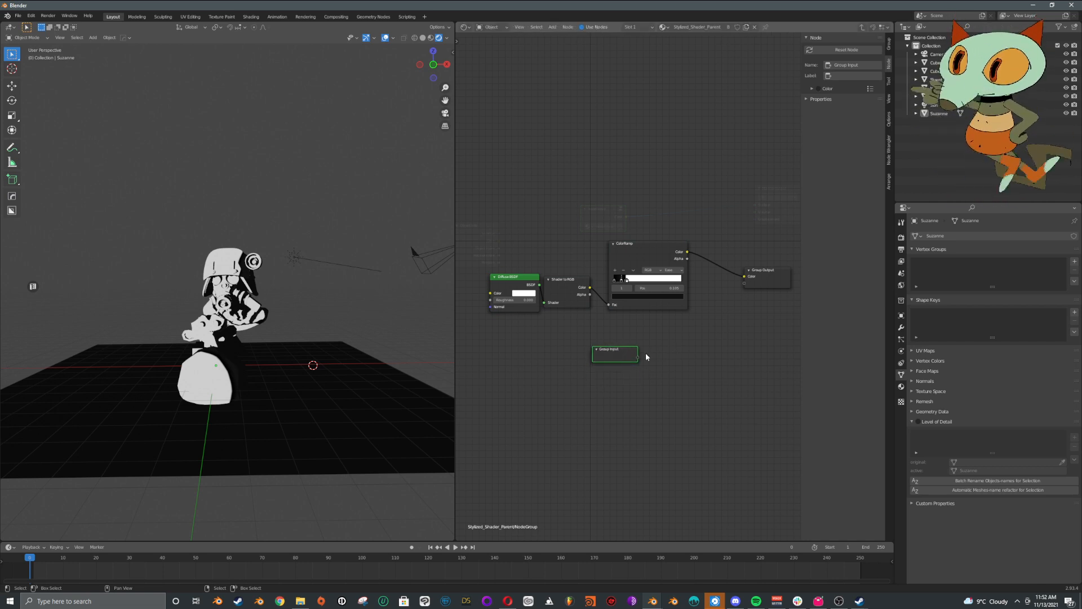
Step: Add a MixRGB node driven by the ramp, mixing group inputs Color1 (from Object Info) and Color2
text(mix)
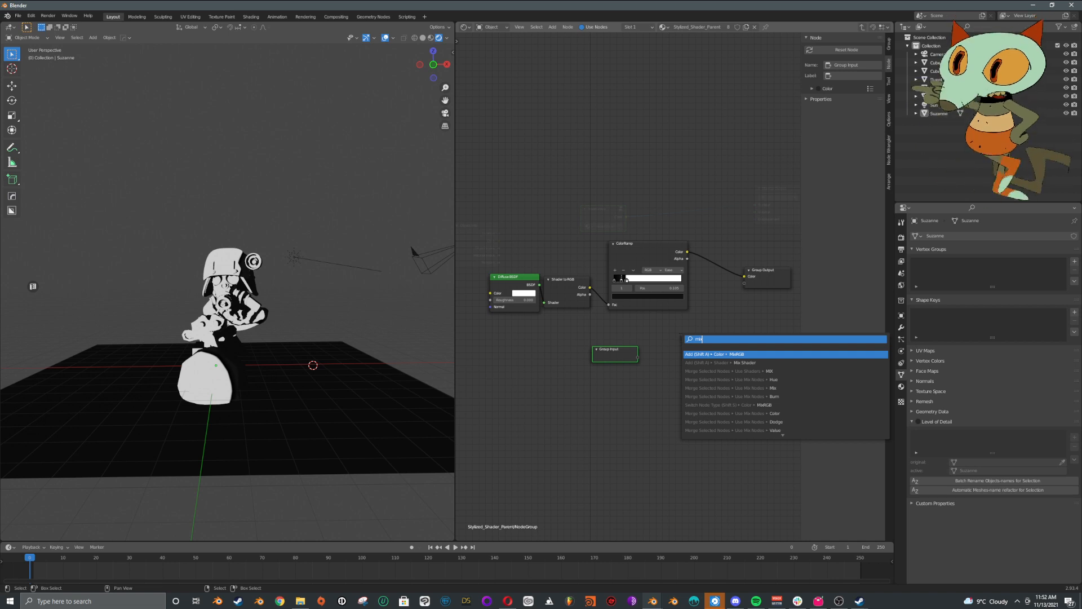
click(712, 354)
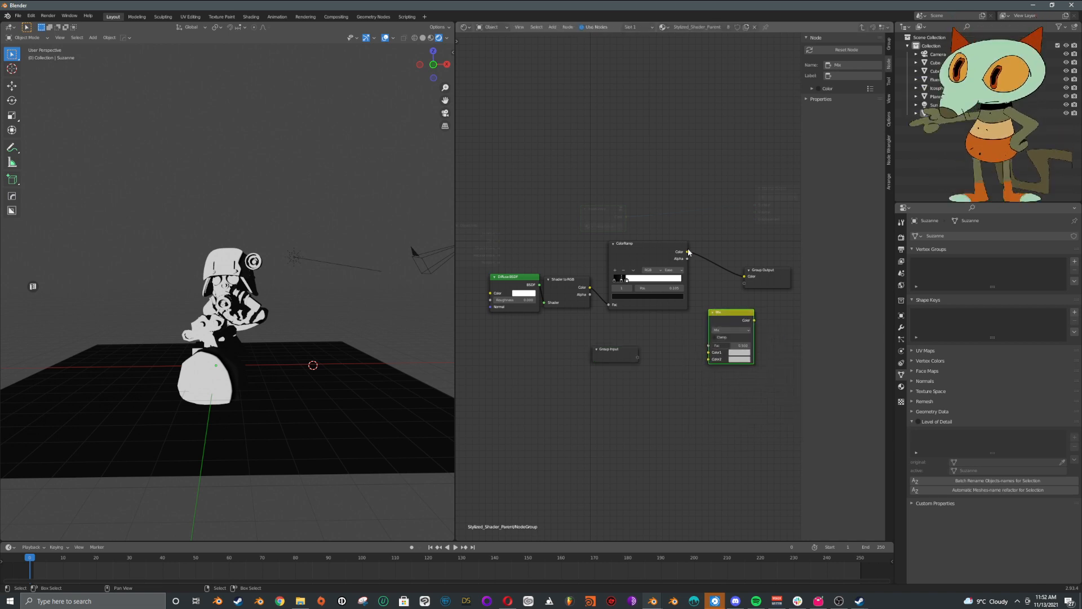
drag(686, 251, 715, 269)
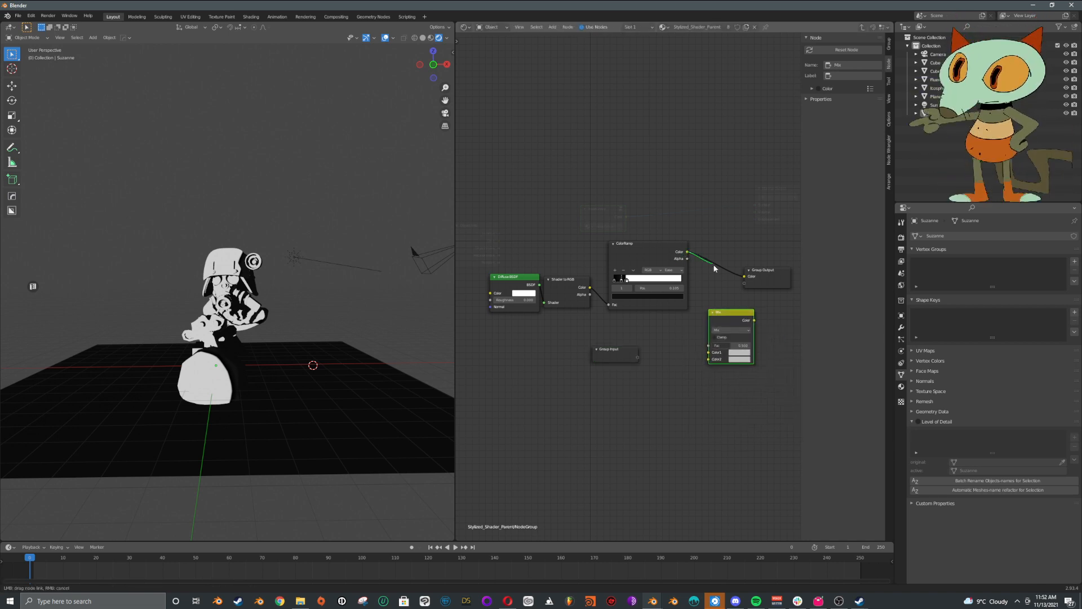
drag(715, 268, 712, 352)
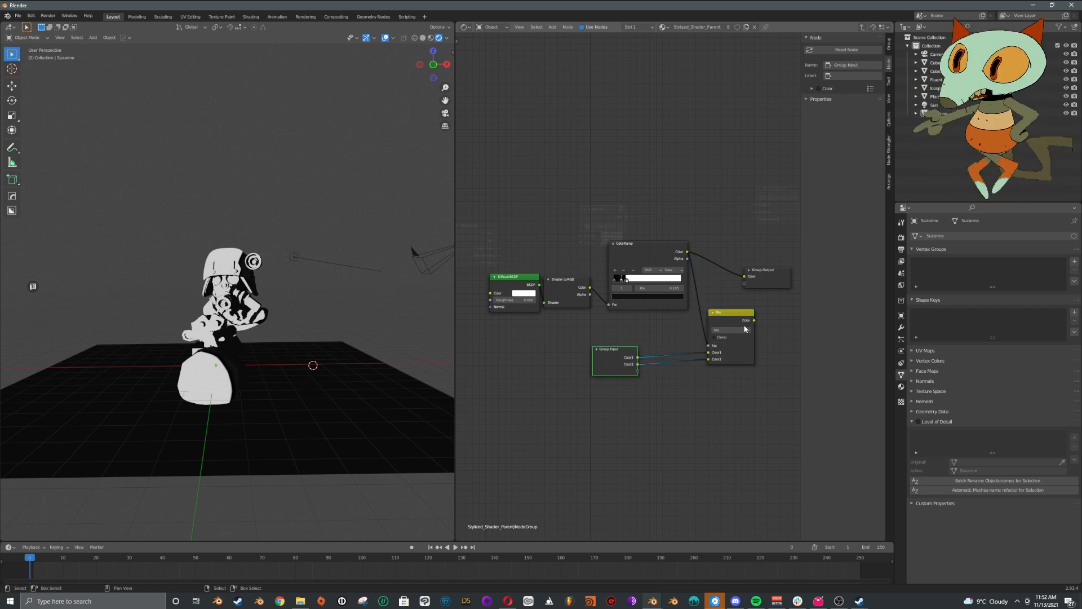
click(732, 329)
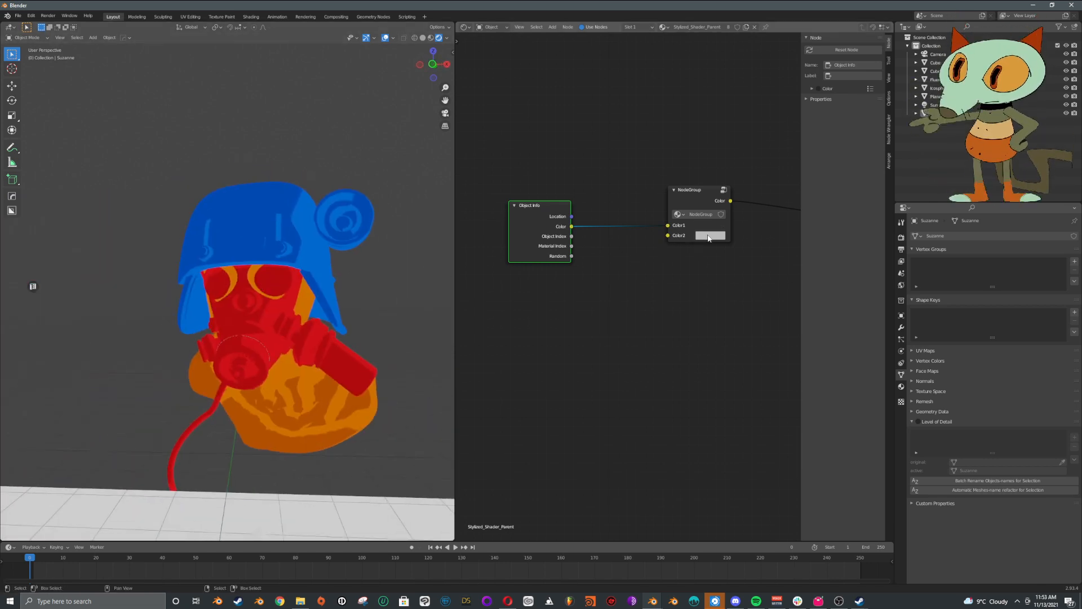
Step: Set the toon group's Color2 to dark green and select the helmet to edit the group
click(709, 235)
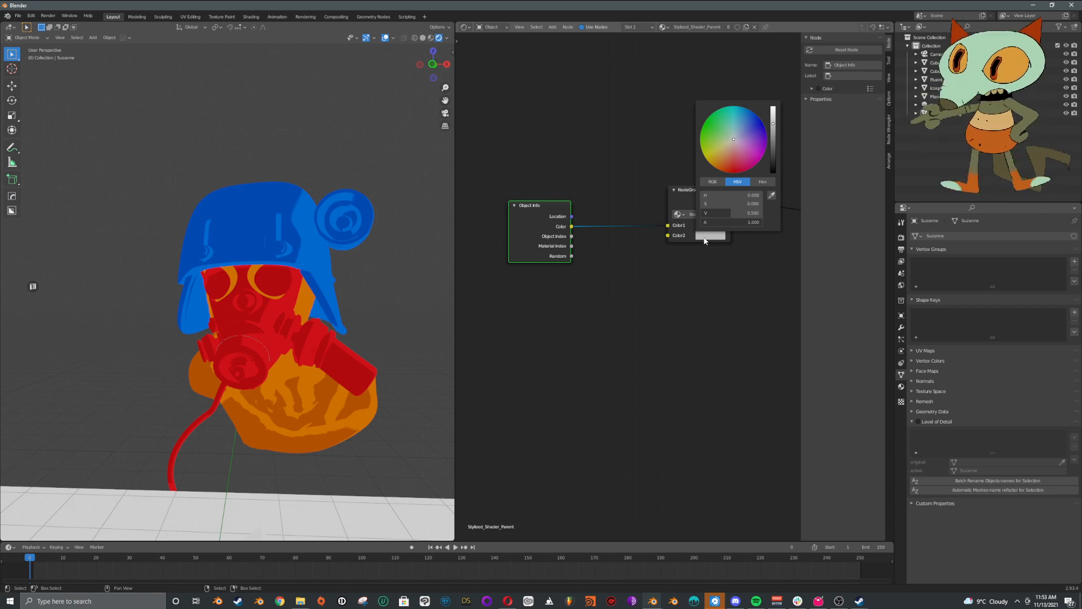
click(703, 128)
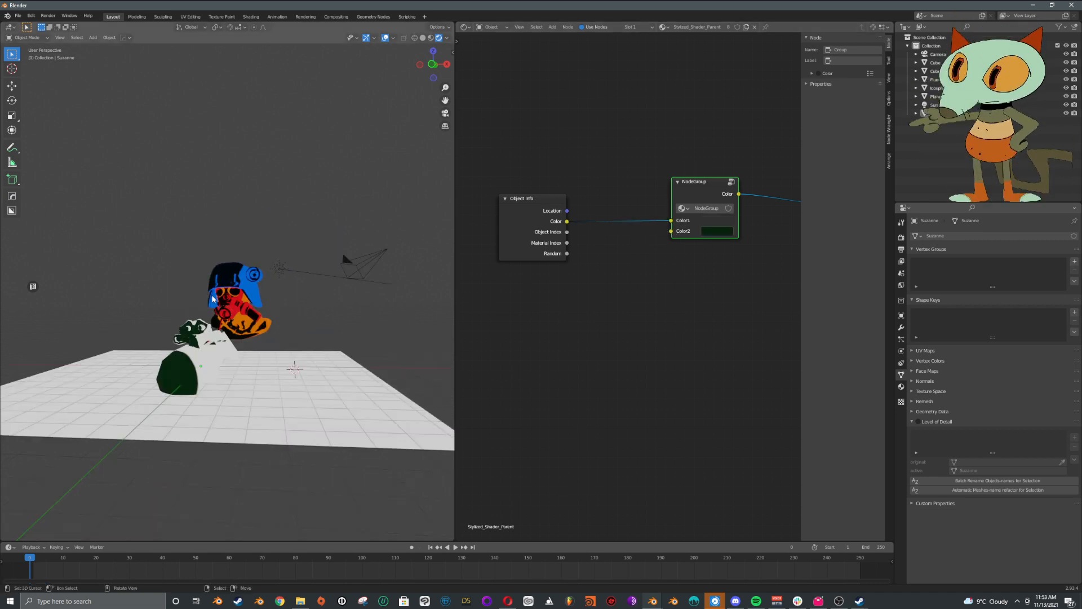
click(935, 103)
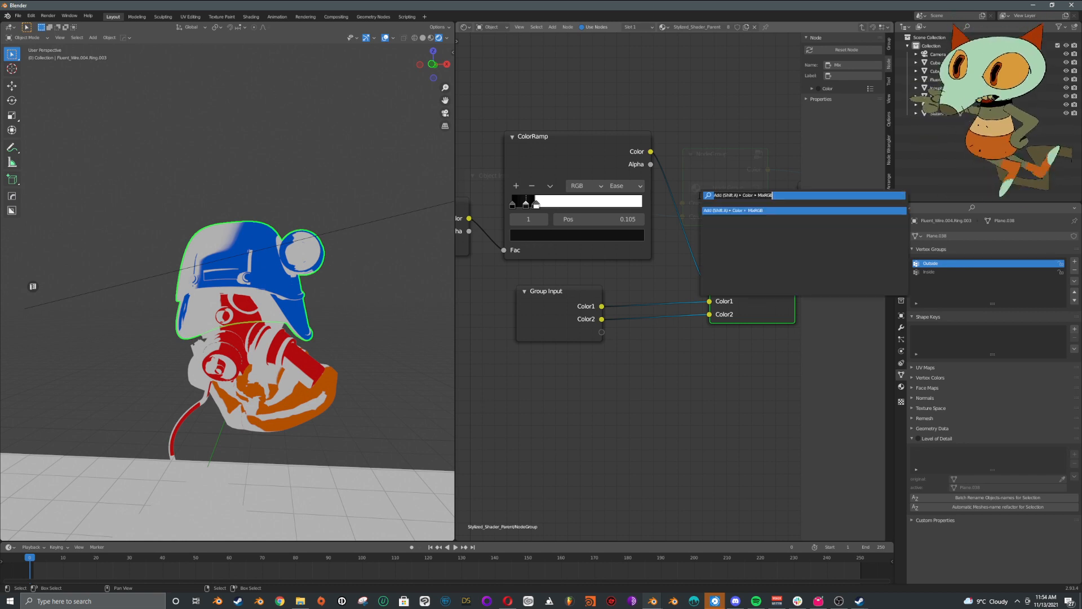
Step: Add Invert and Multiply MixRGB nodes inside the group so the inverted ramp masks the colours
click(734, 210)
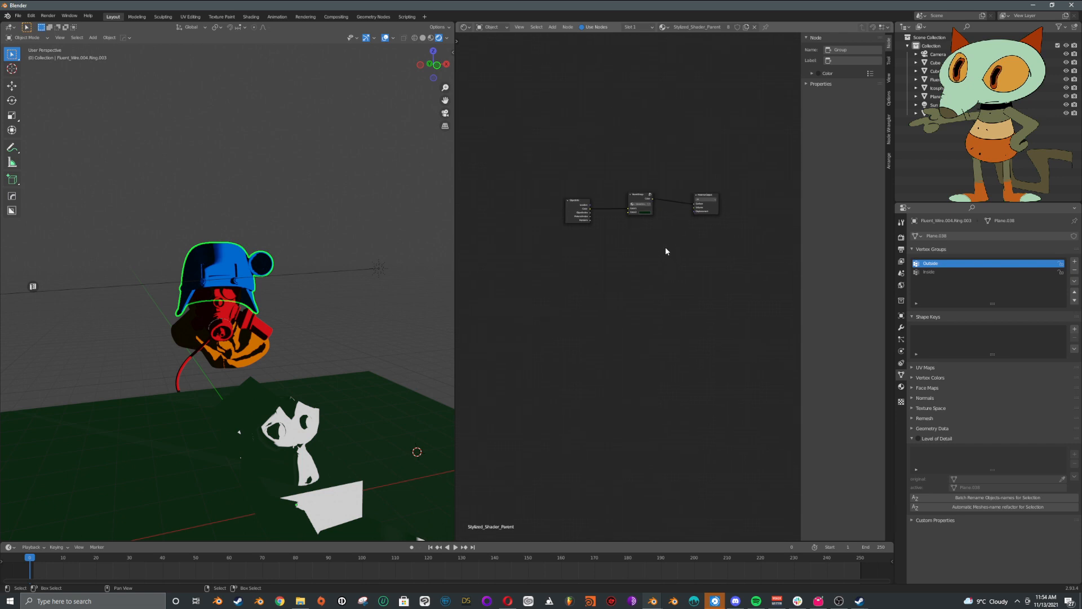
click(700, 201)
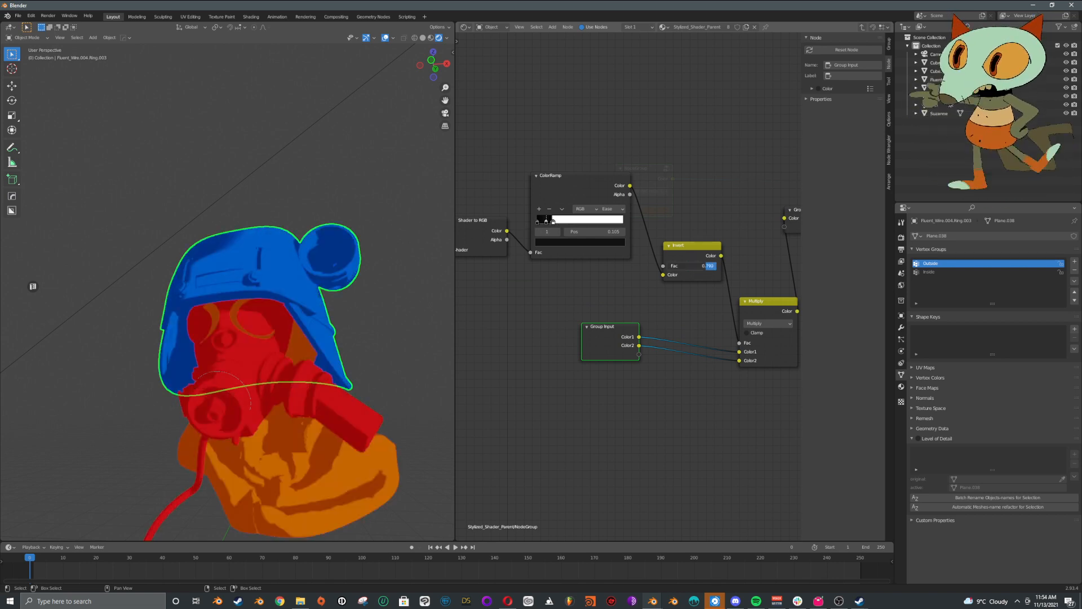
click(690, 266)
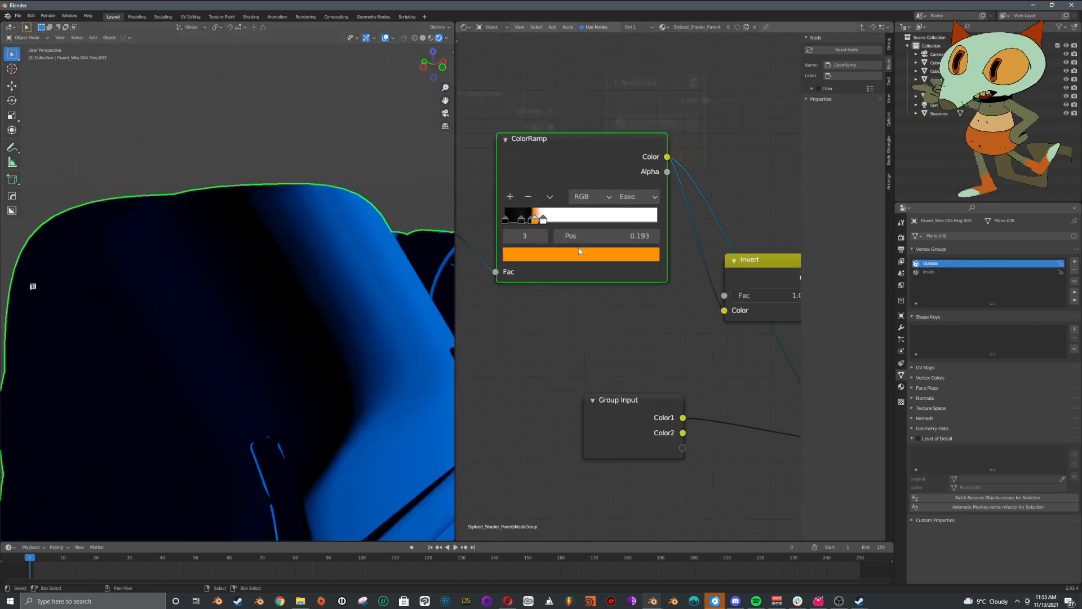
Step: Recolour a ColorRamp stop and set the group's Color2 to a brownish orange for the floor
click(580, 254)
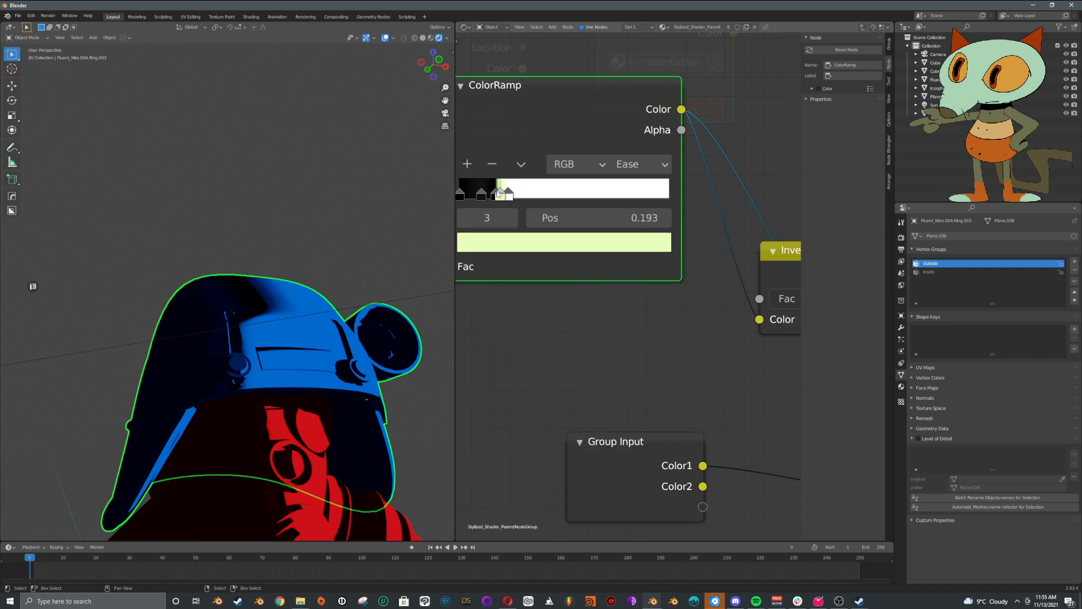
click(563, 242)
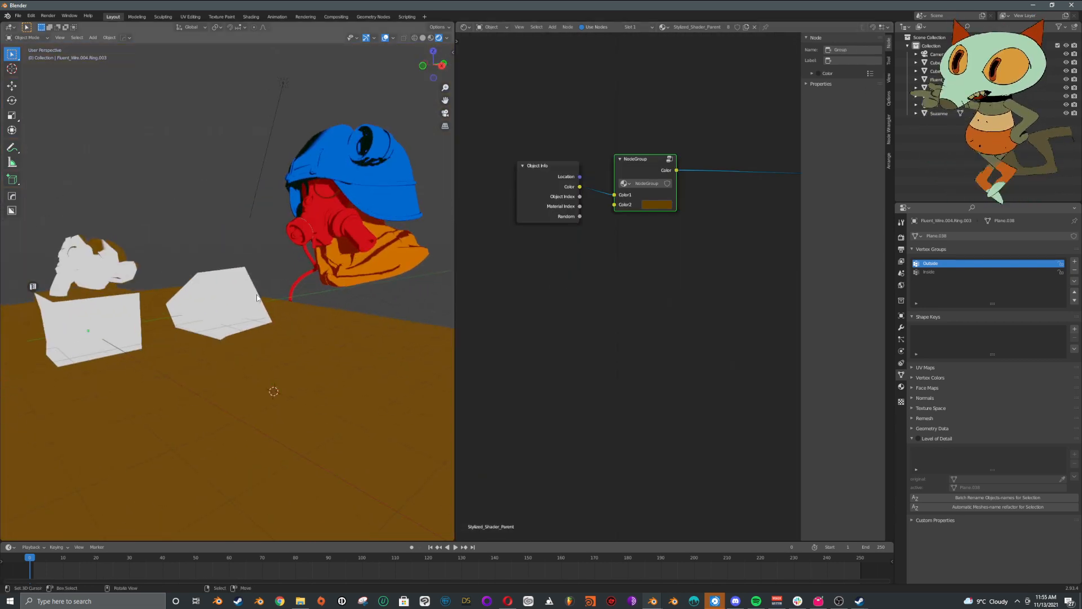
Step: Select the right white cube and bring up its Viewport Display colour chooser
click(221, 311)
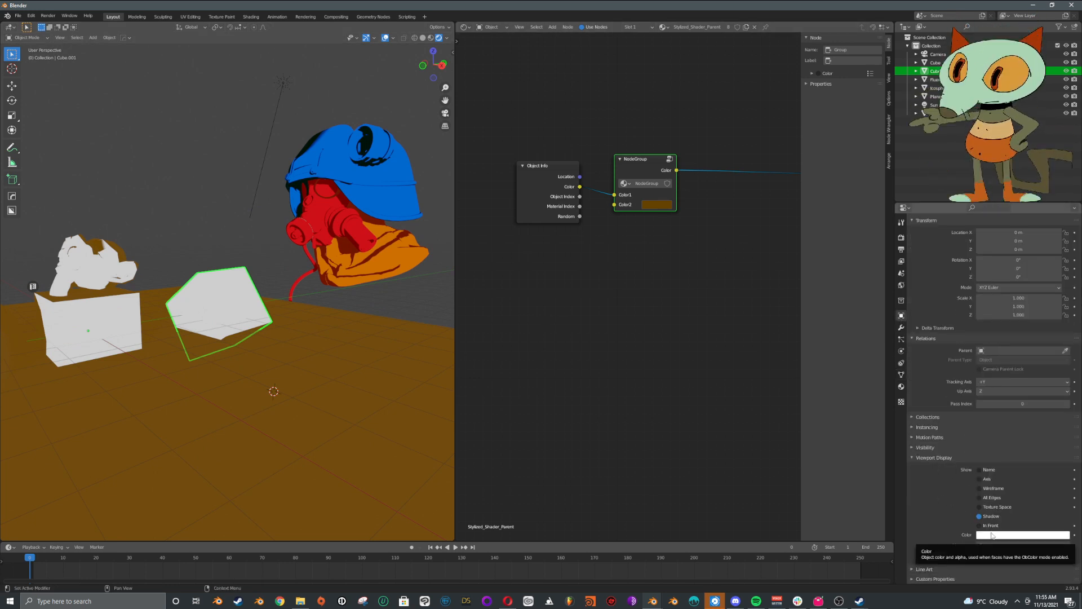
click(1024, 534)
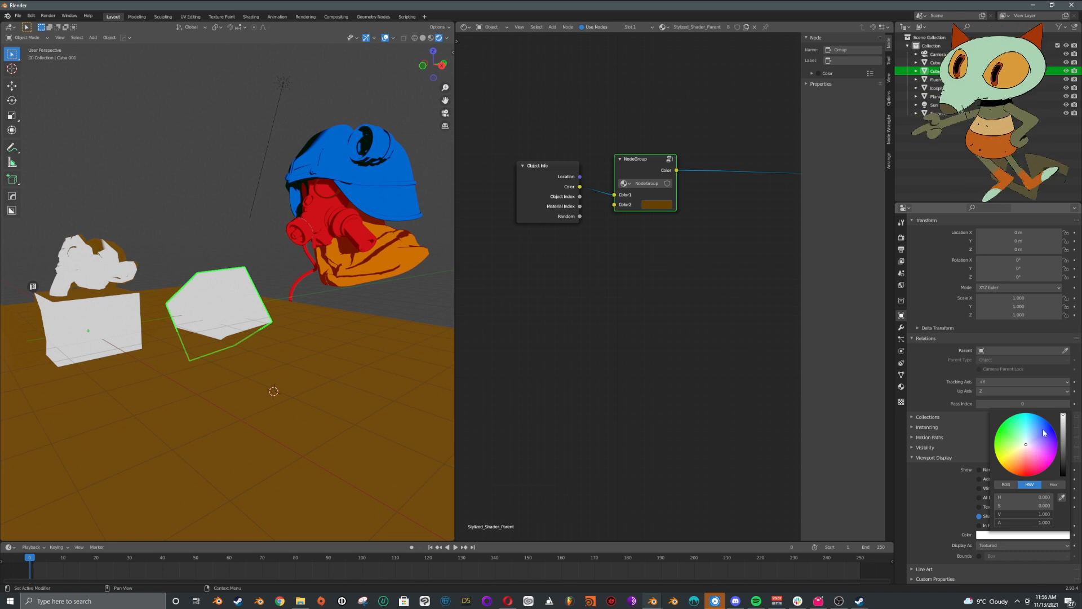